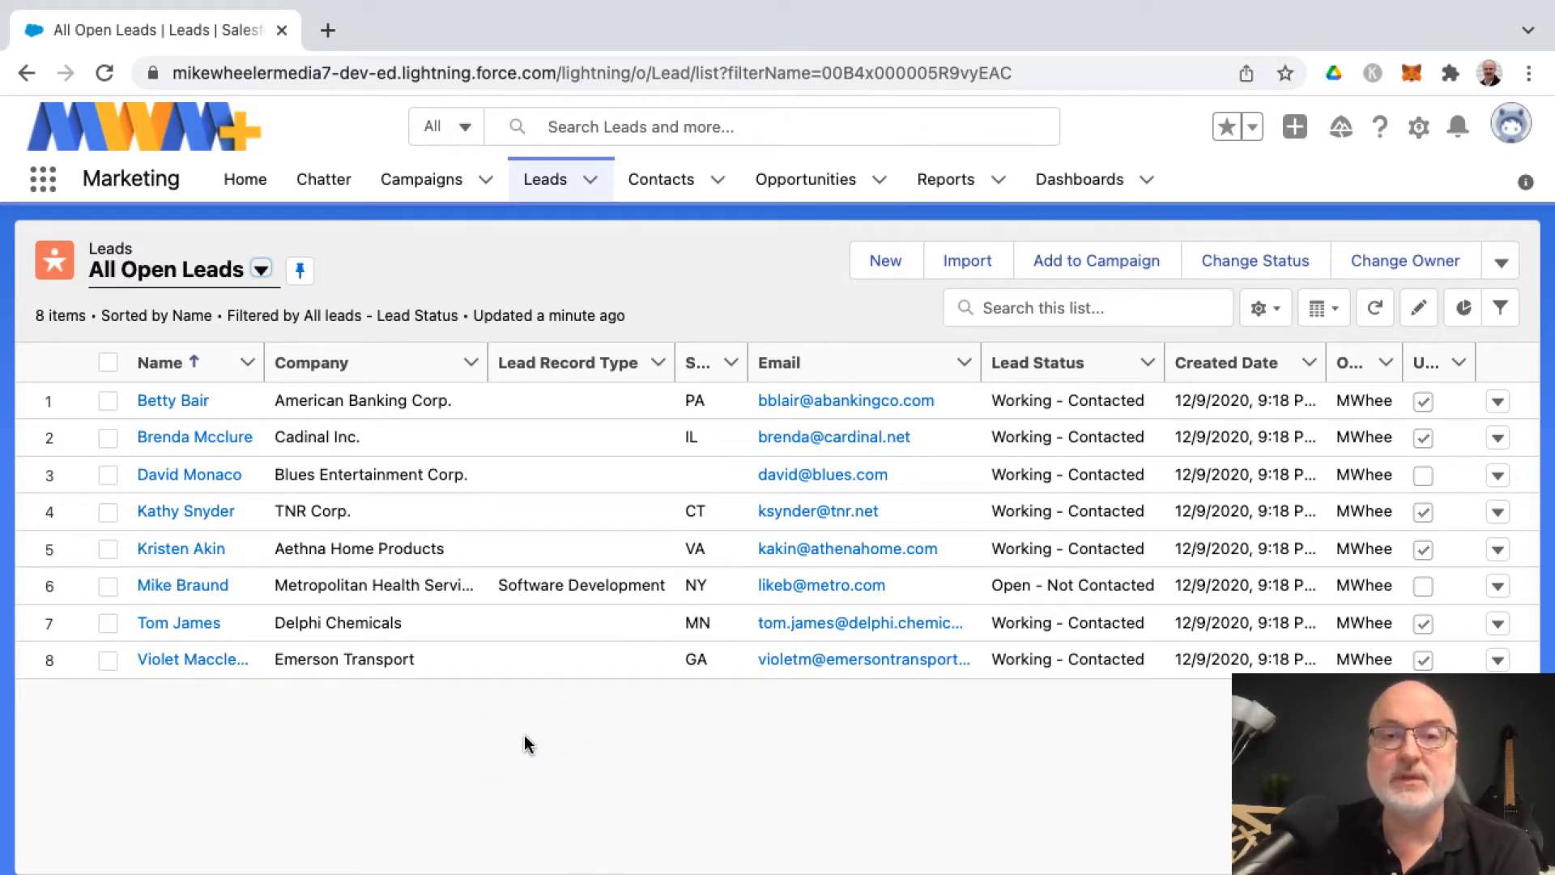
mouse_move(182, 585)
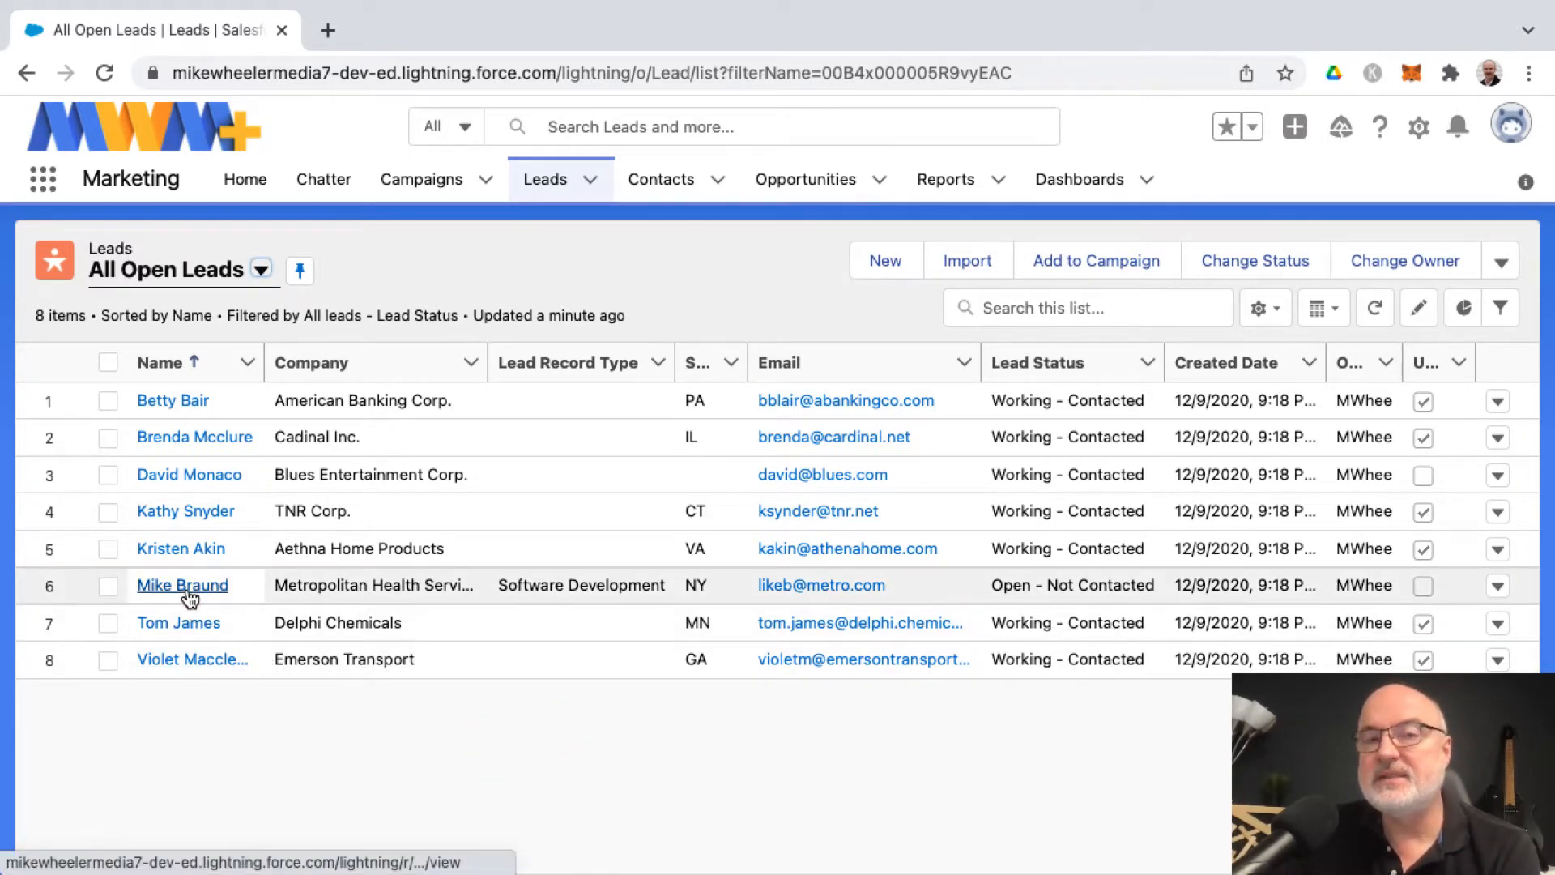
mouse_move(182, 585)
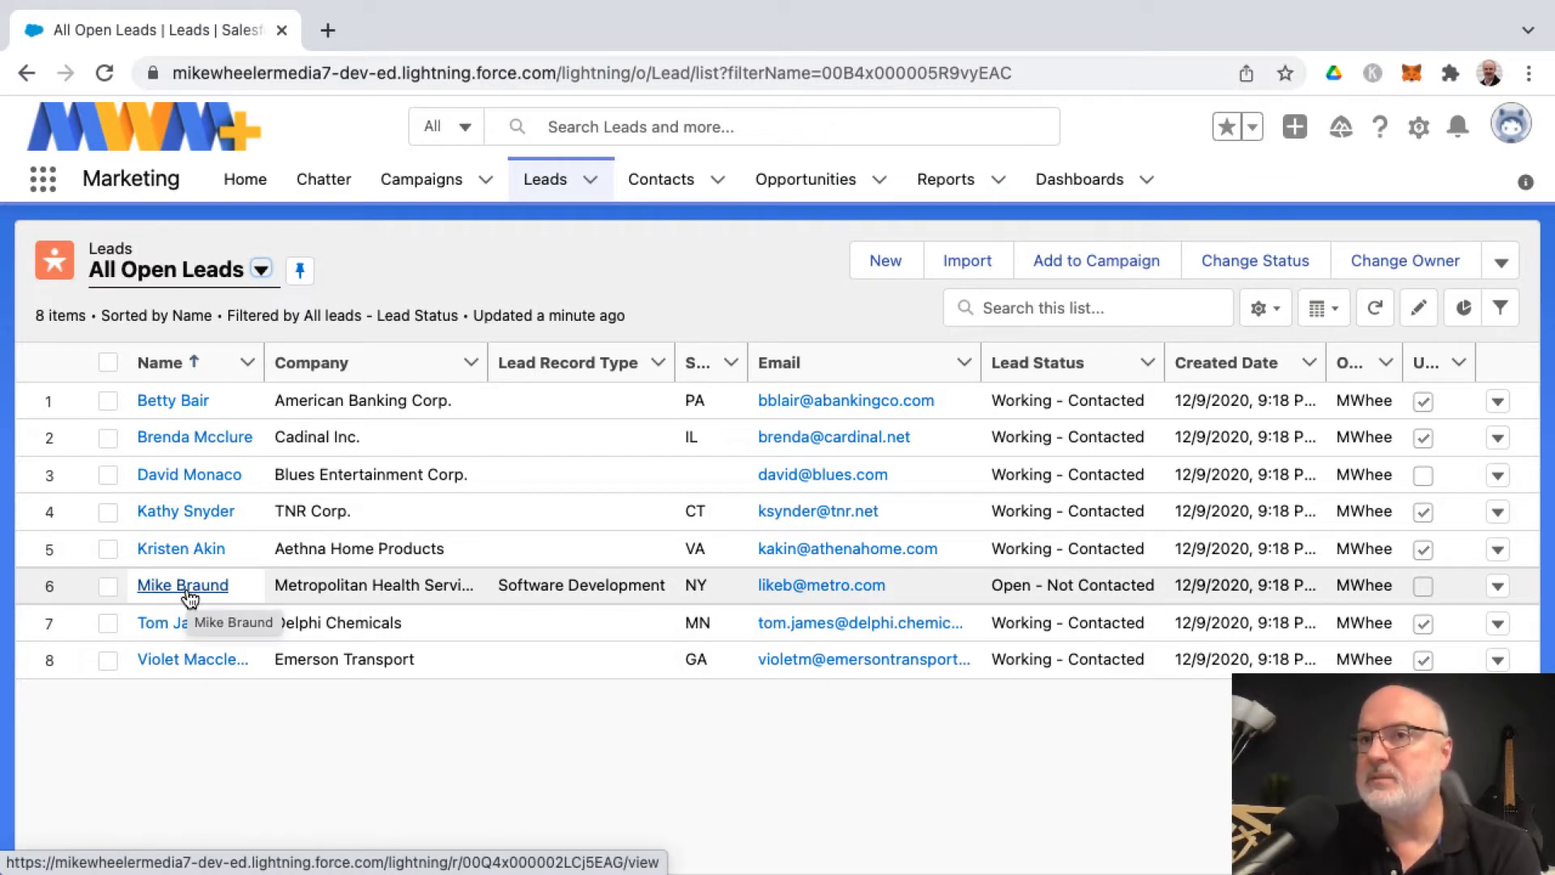
mouse_move(858, 622)
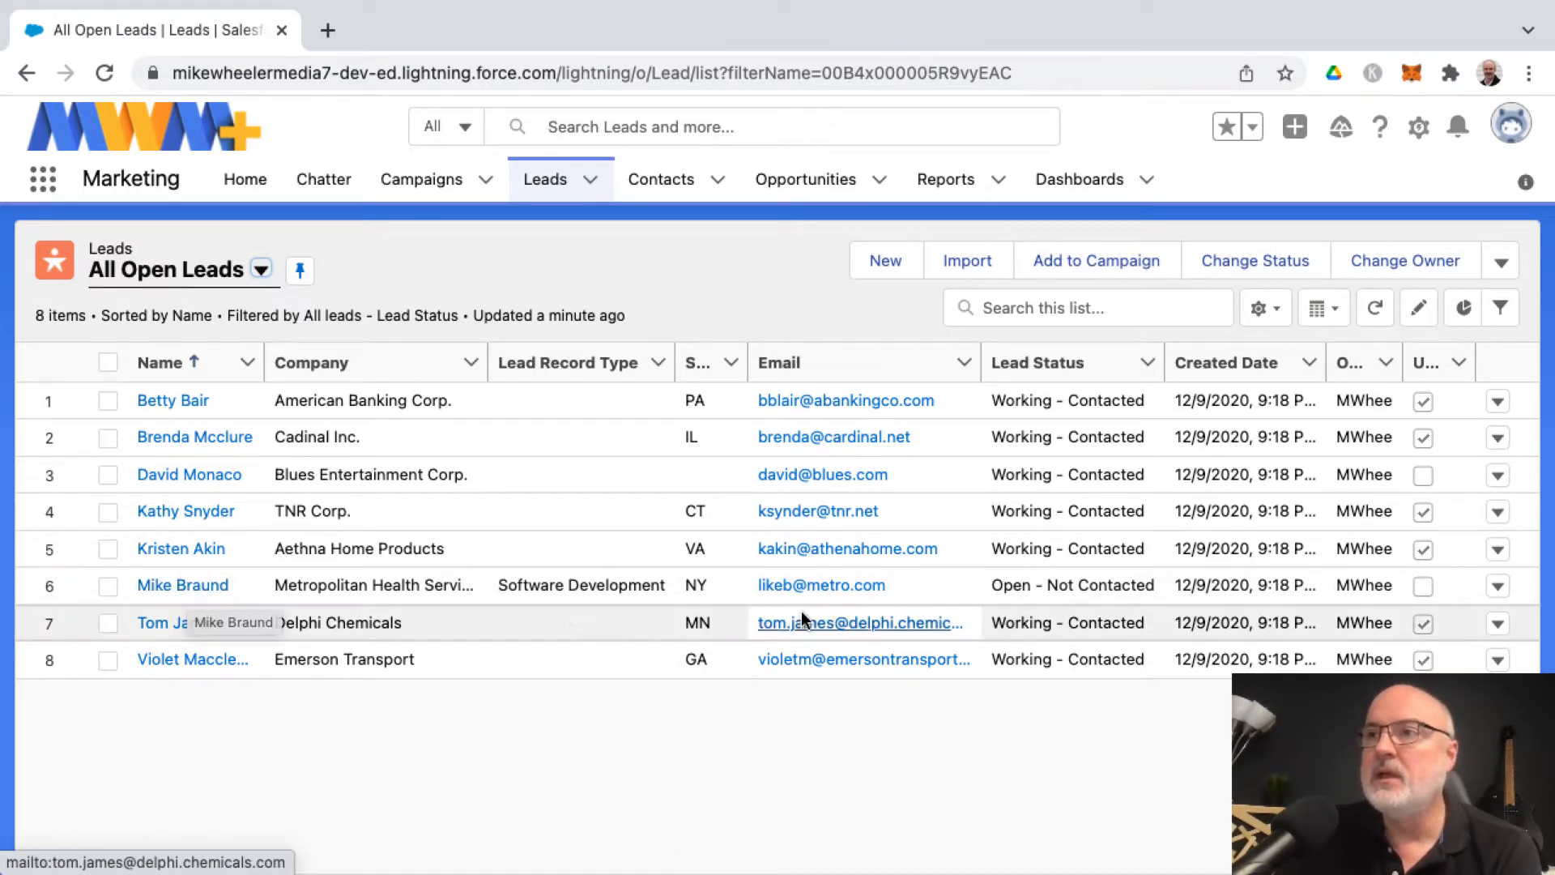
mouse_move(228, 623)
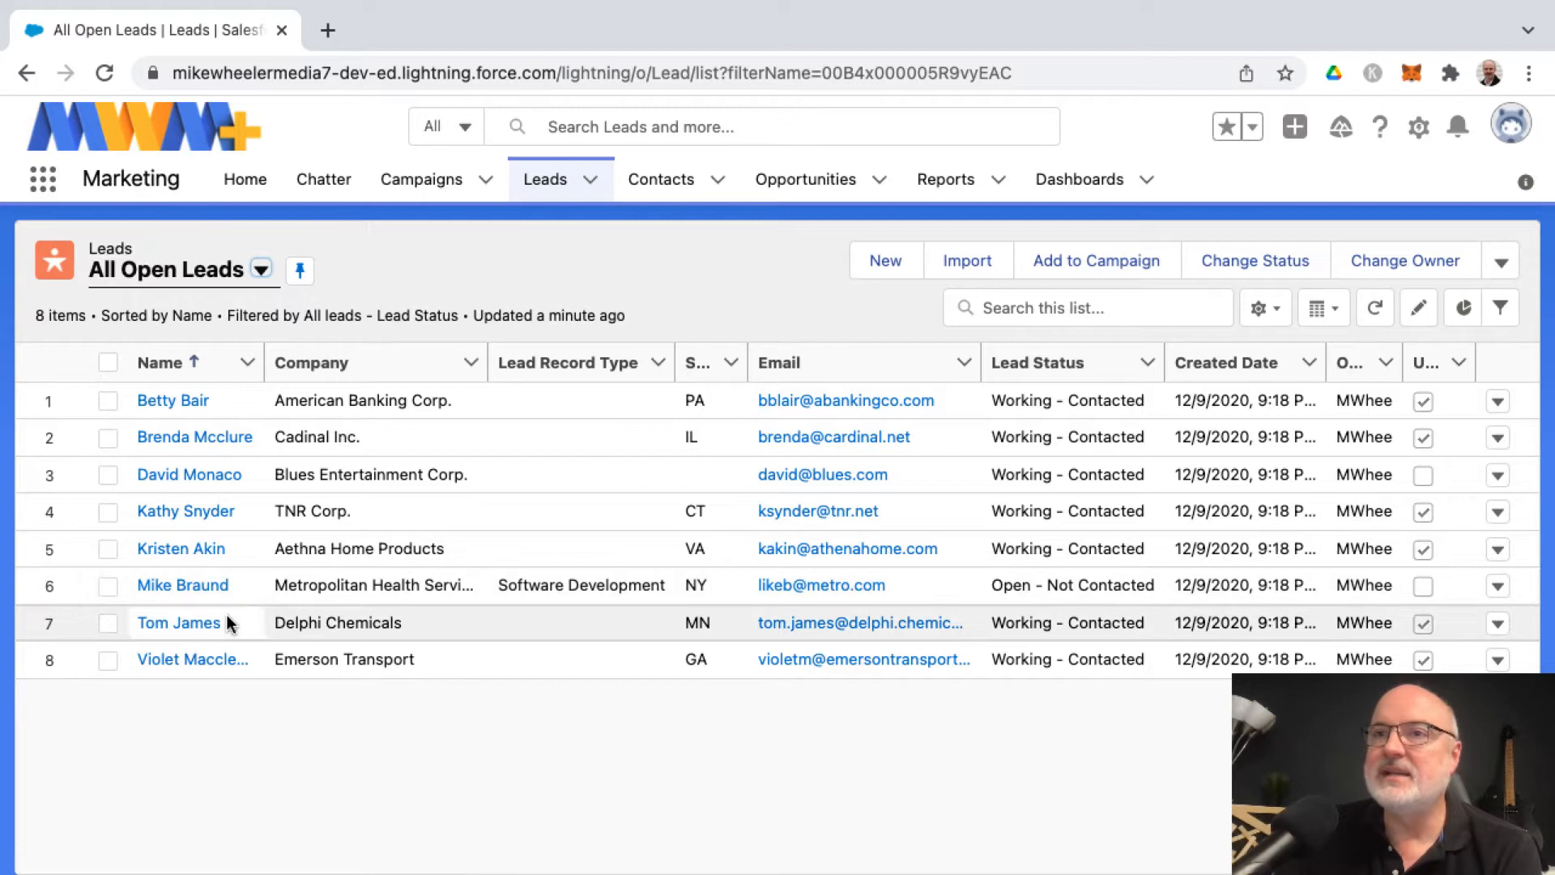
mouse_move(182, 585)
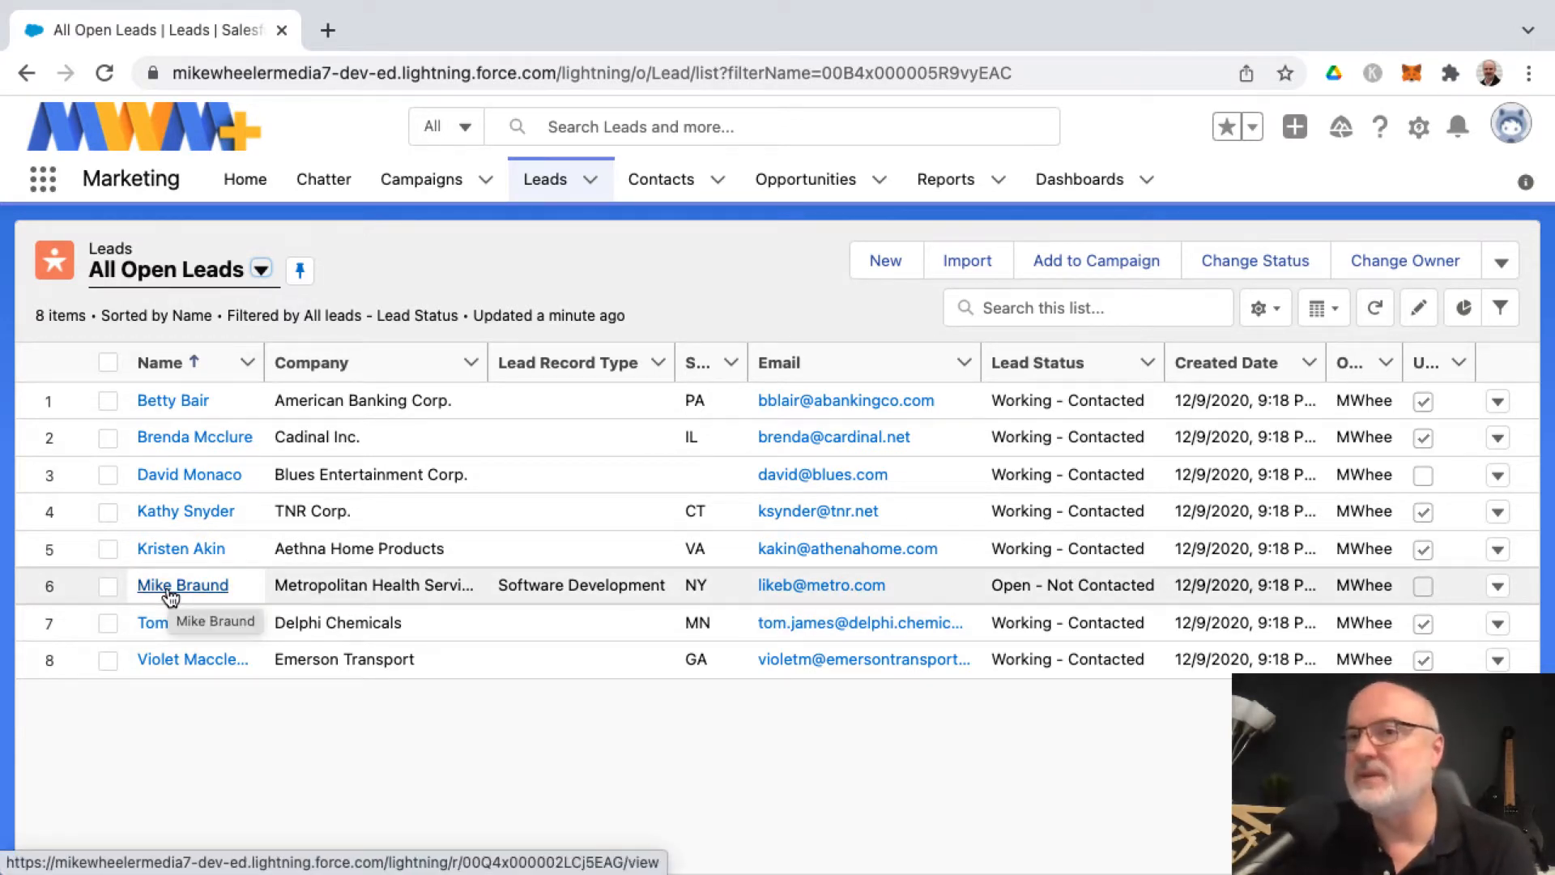
Open Mike Braund's Metropolitan Health Service lead from the All Open Leads list.
left_click(182, 585)
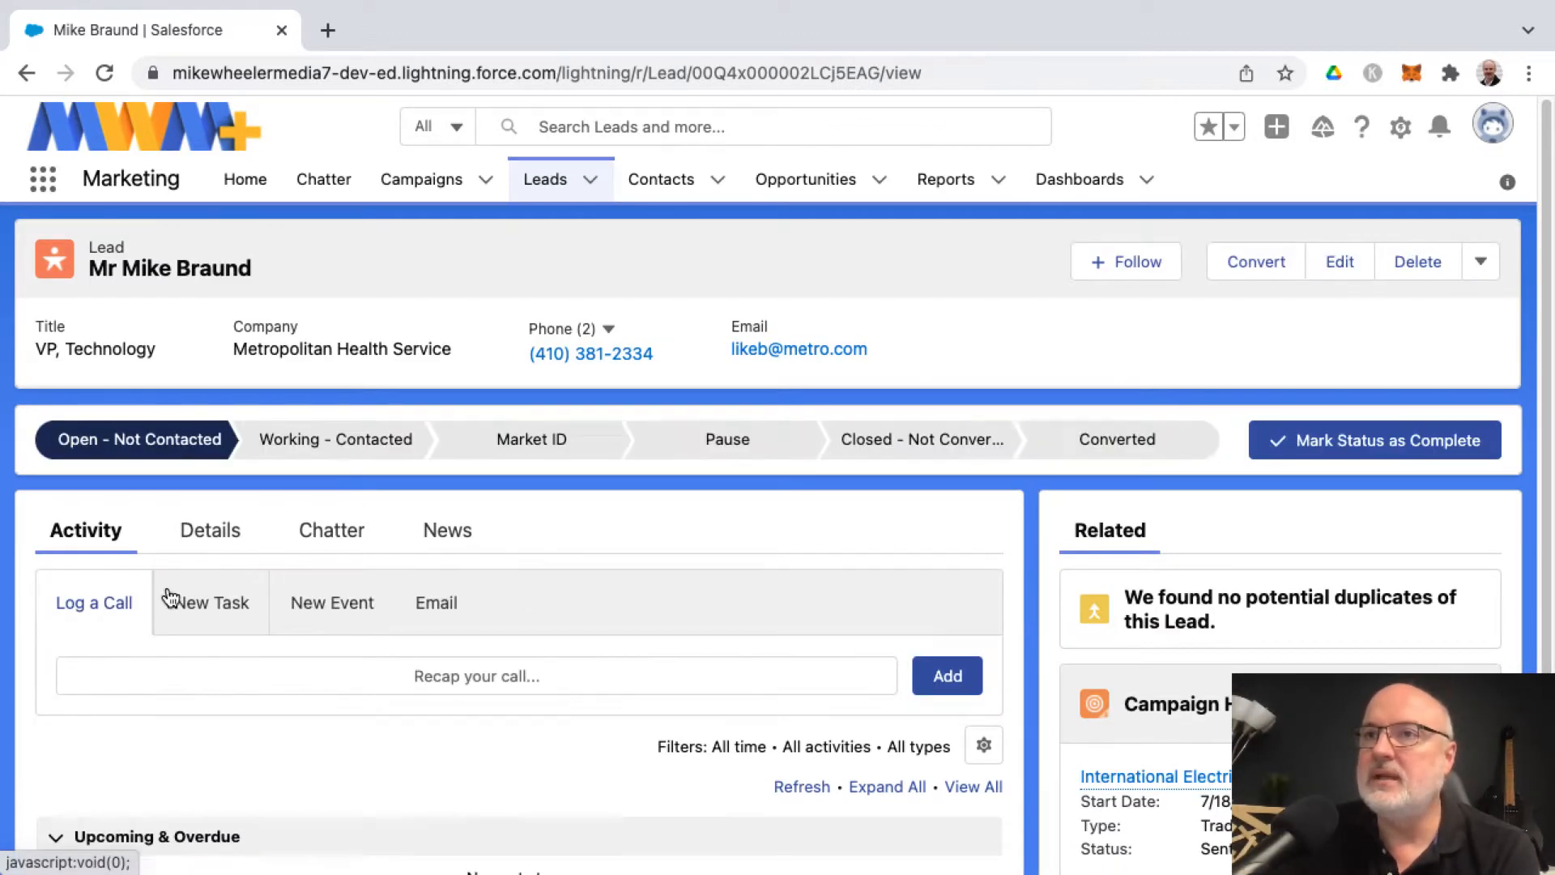
Review the lead's Details fields, including owner, company, title and record type.
left_click(209, 530)
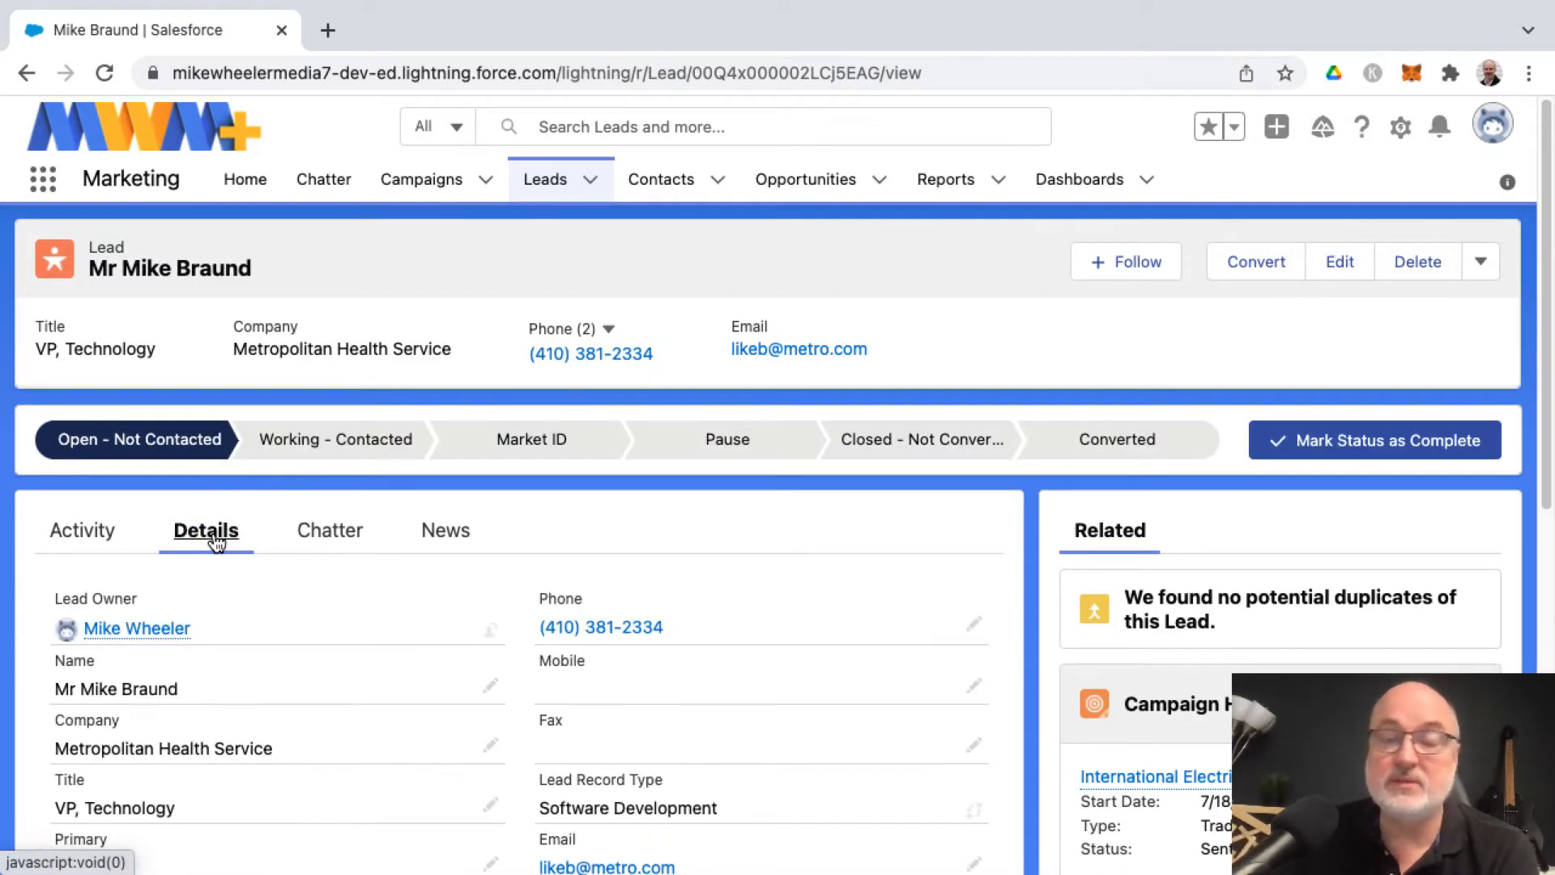
mouse_move(305, 598)
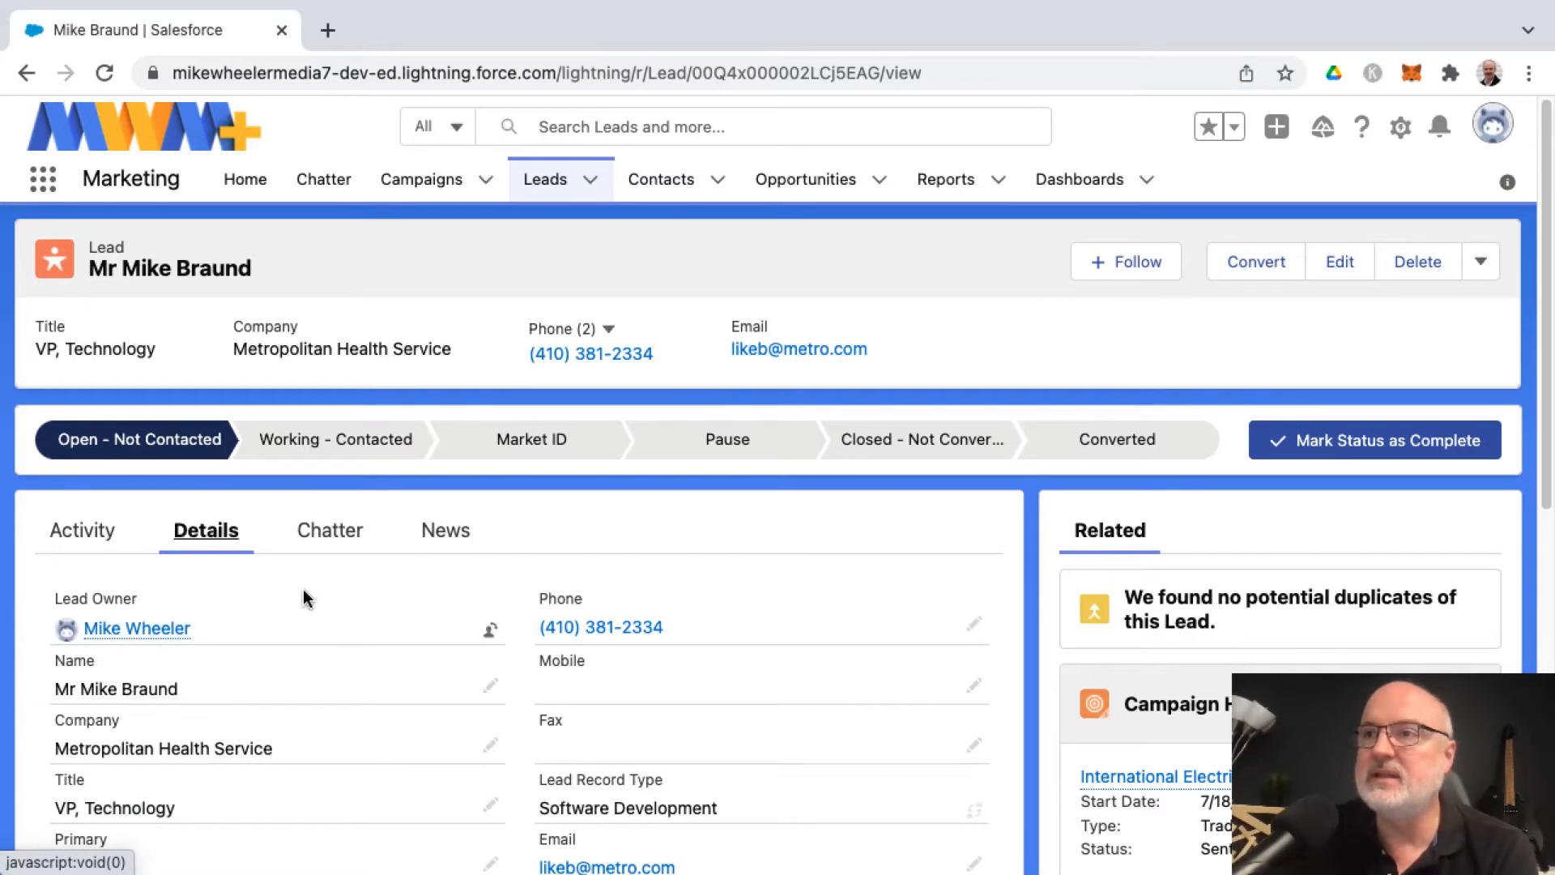
scroll("down", 3)
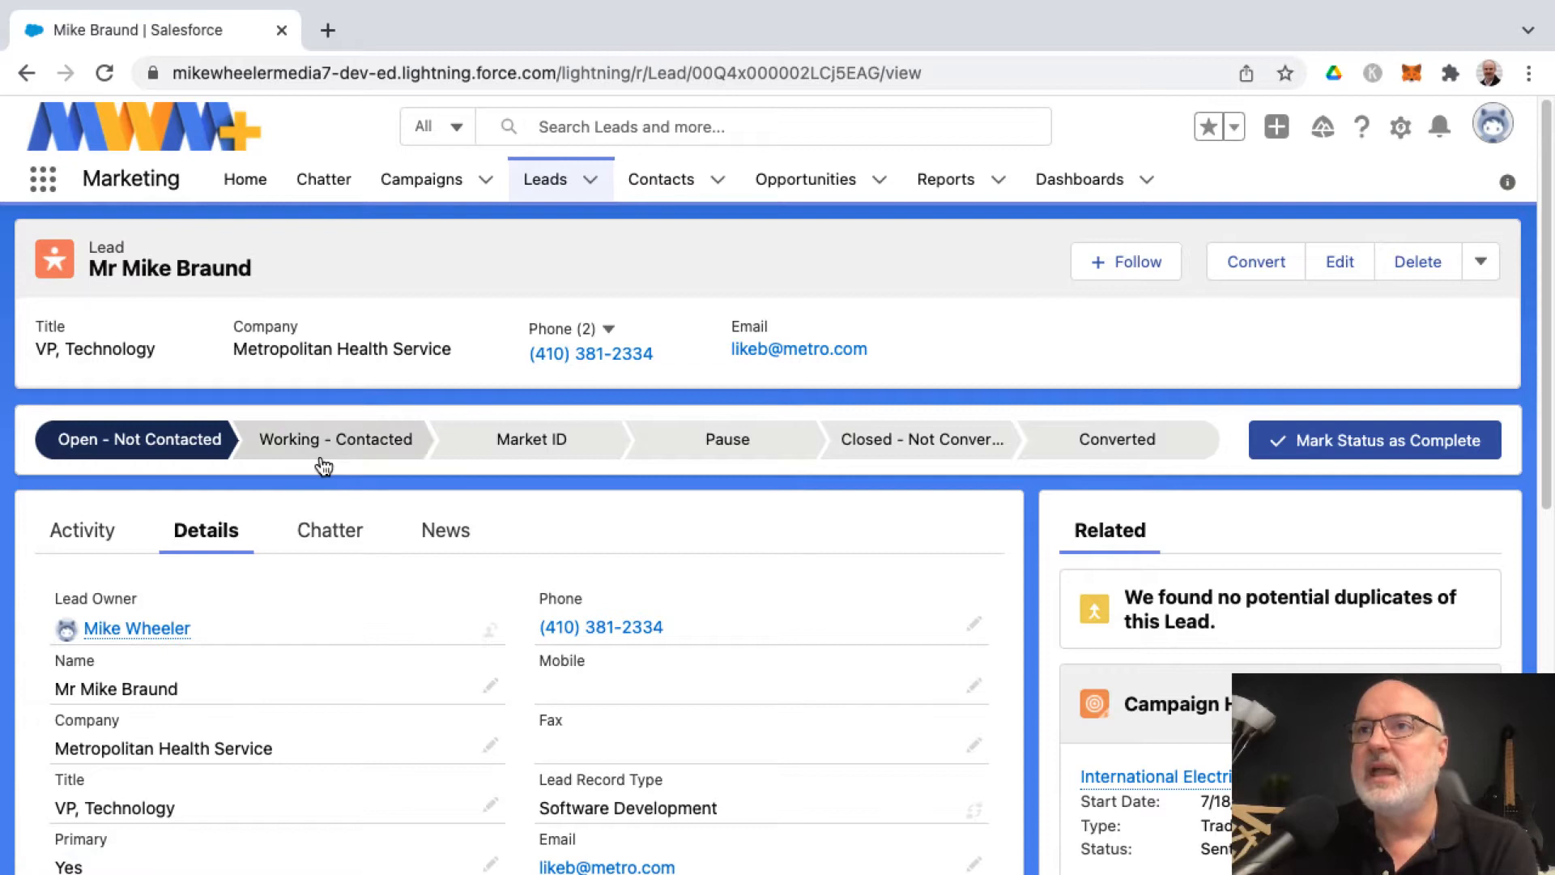
Mark Working - Contacted, then Market ID, as the lead's current status.
left_click(335, 439)
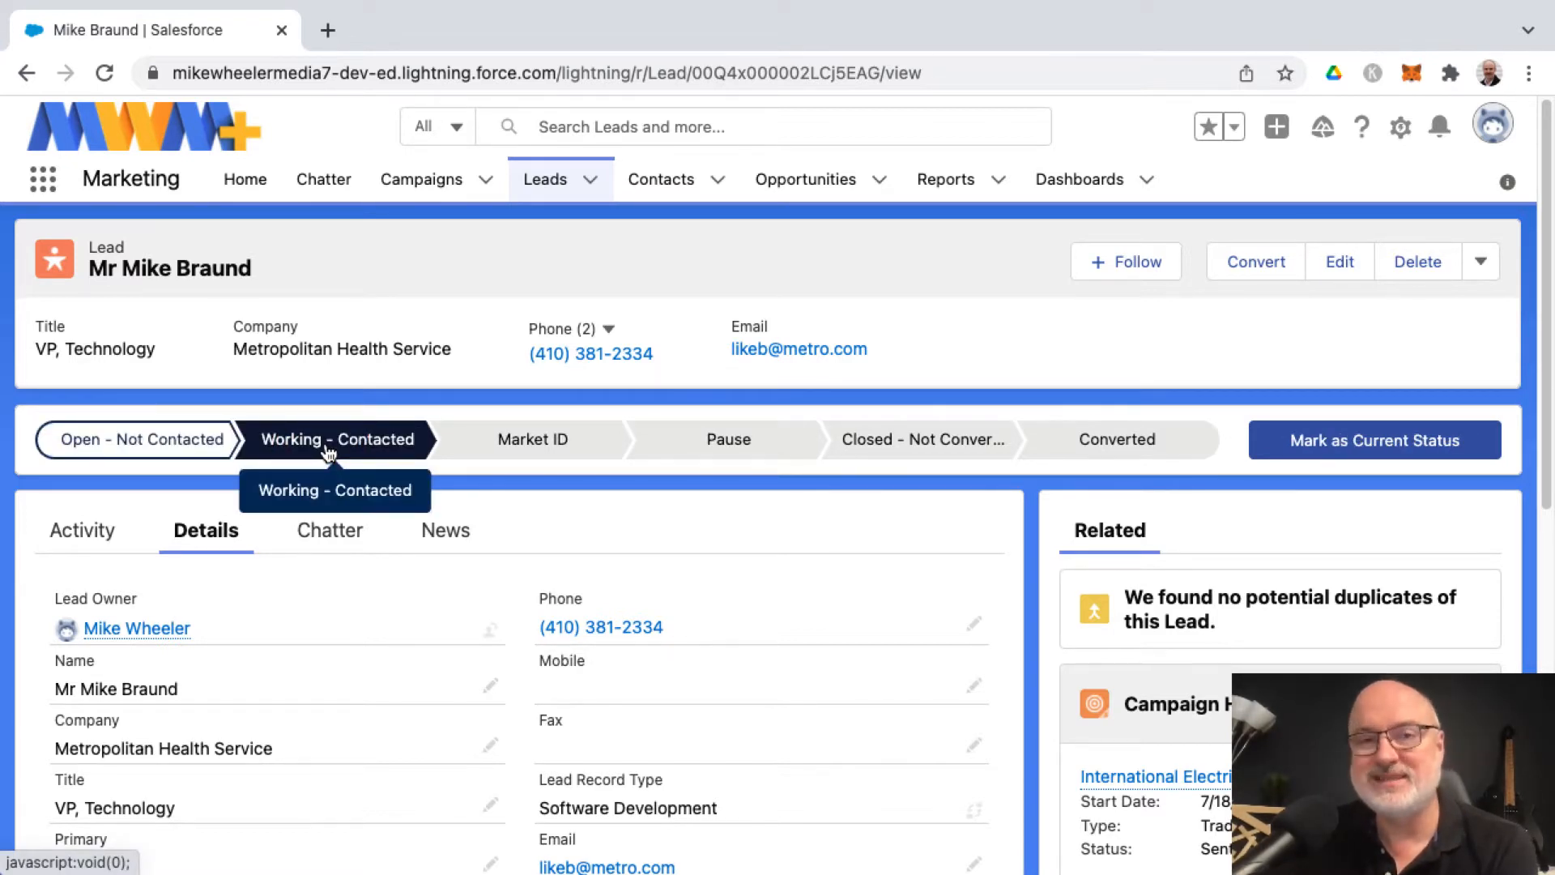
left_click(1375, 439)
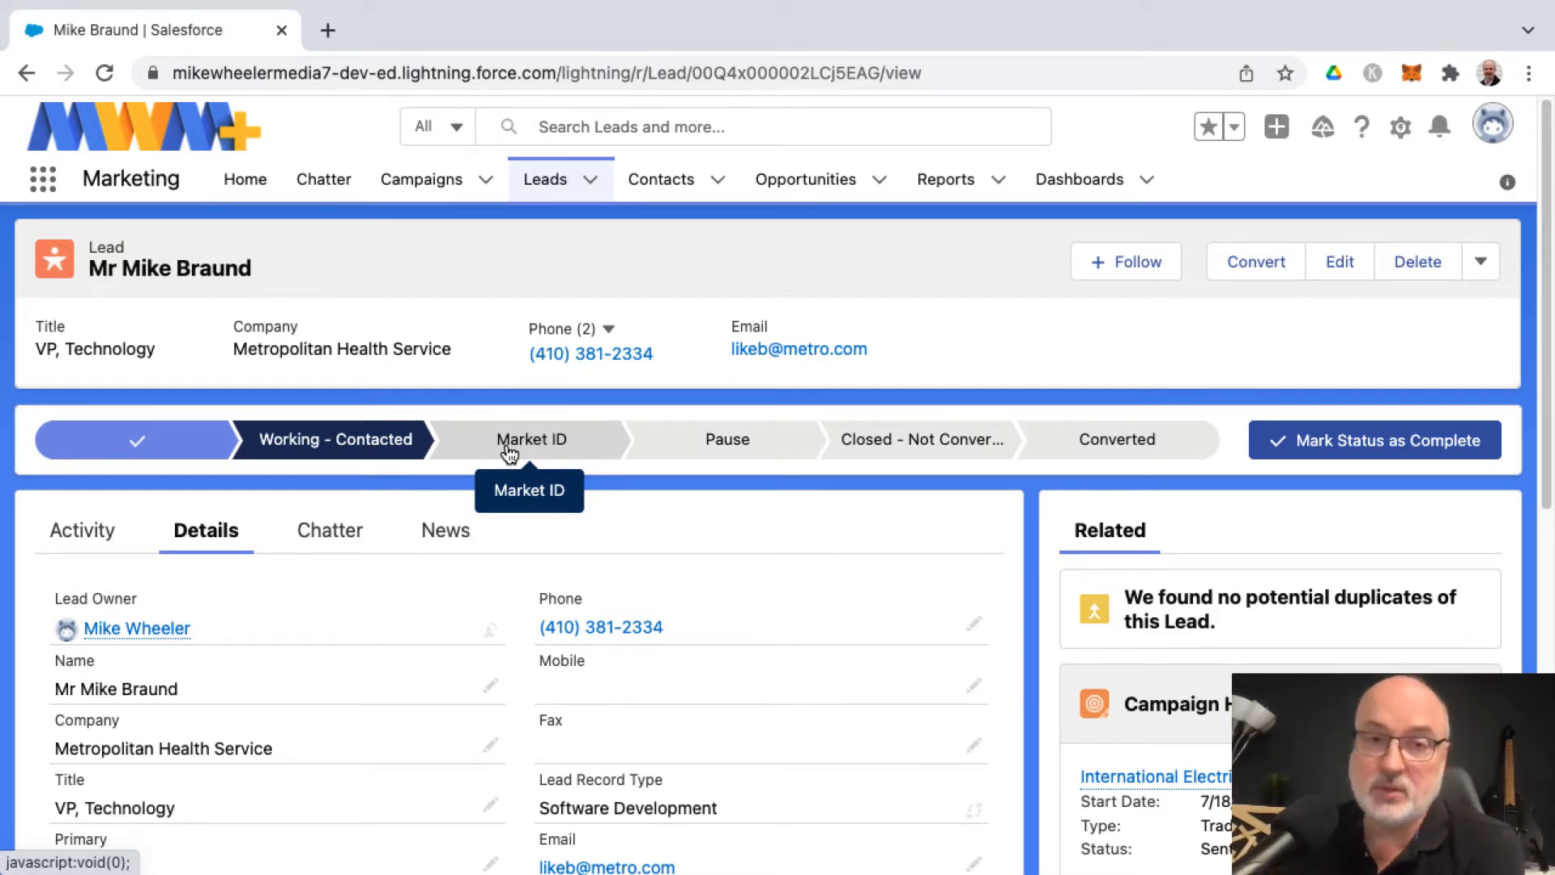
left_click(531, 439)
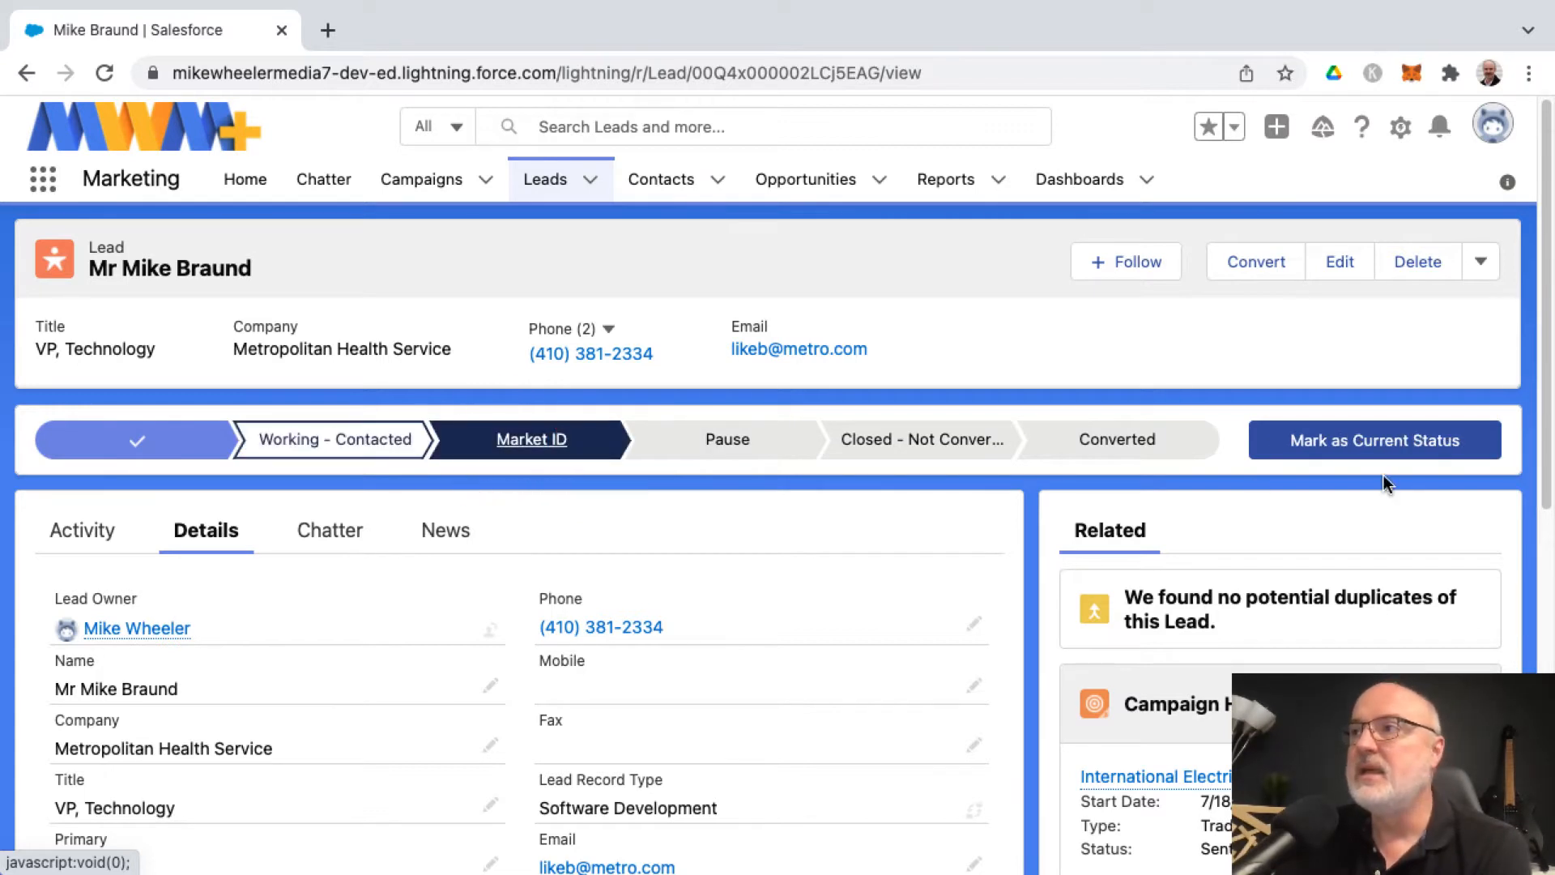
left_click(1374, 439)
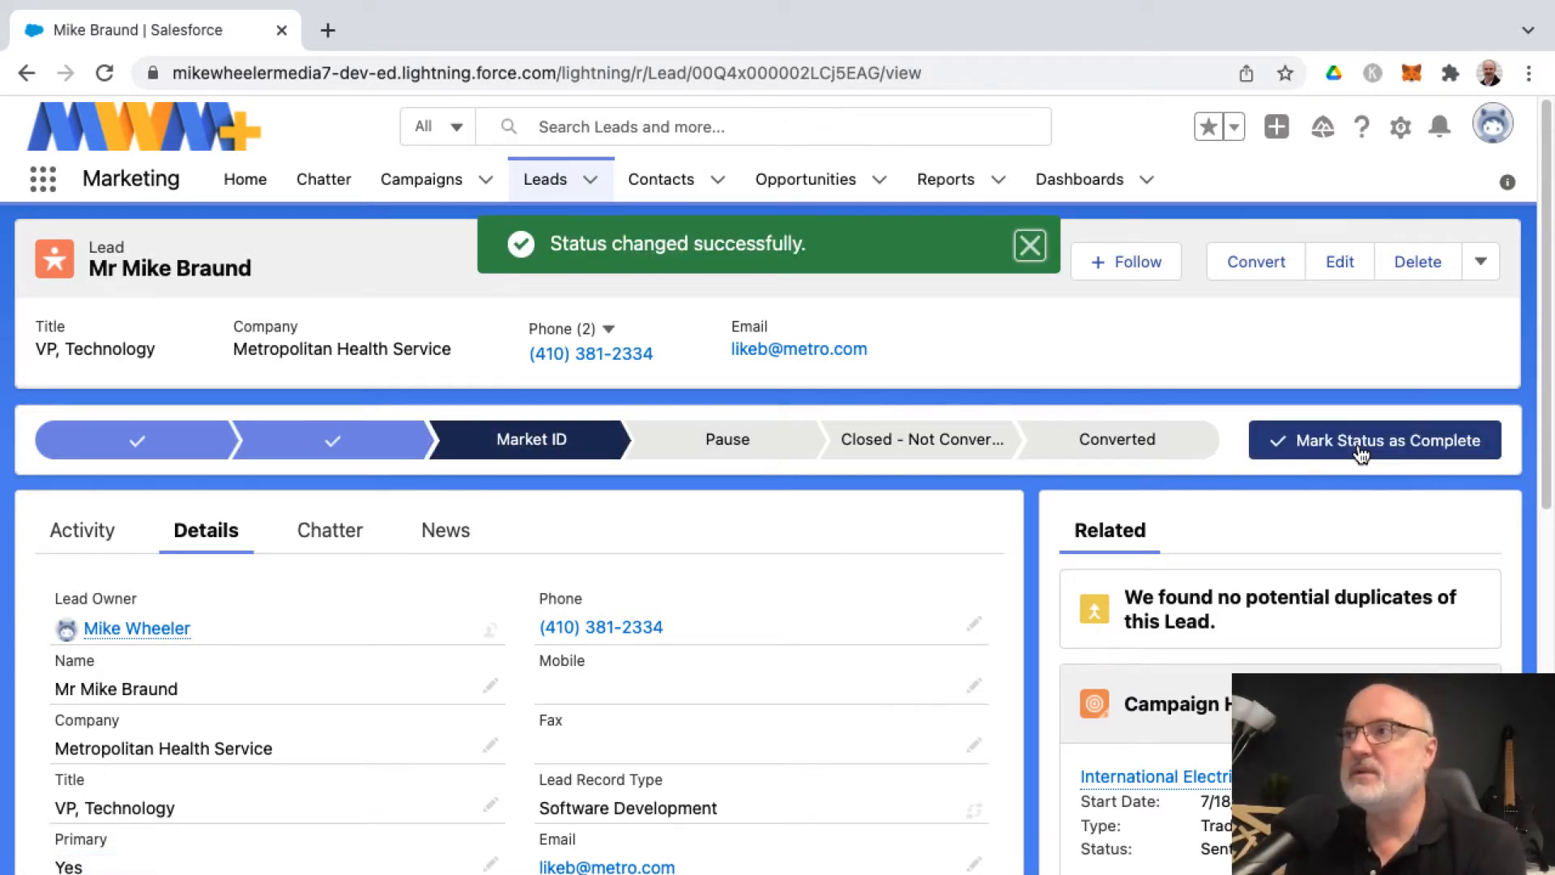
mouse_move(1159, 481)
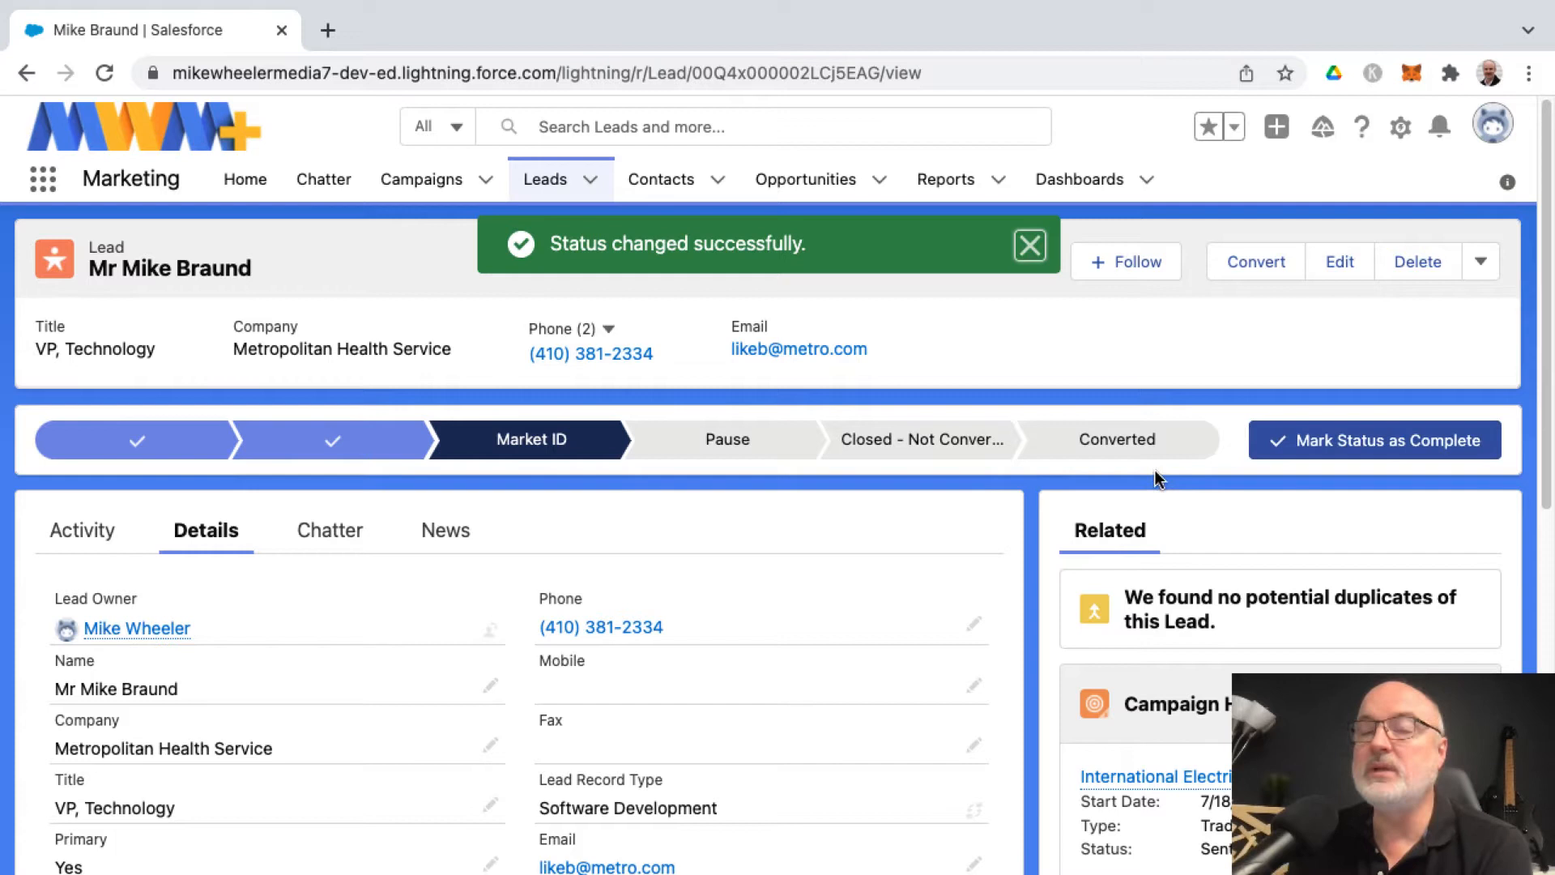
left_click(1030, 245)
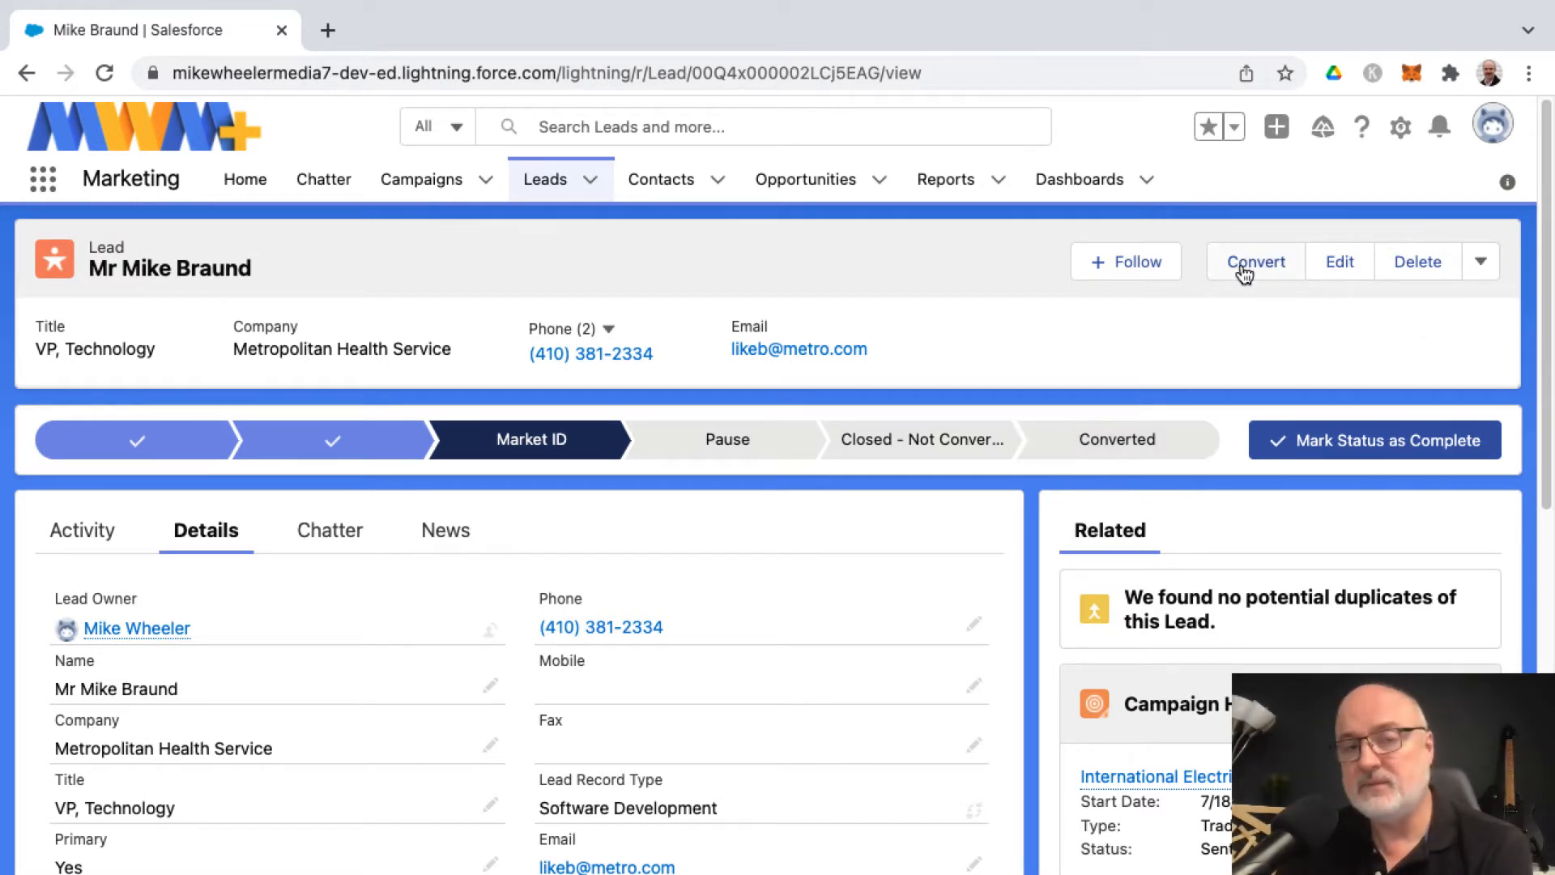
mouse_move(1257, 262)
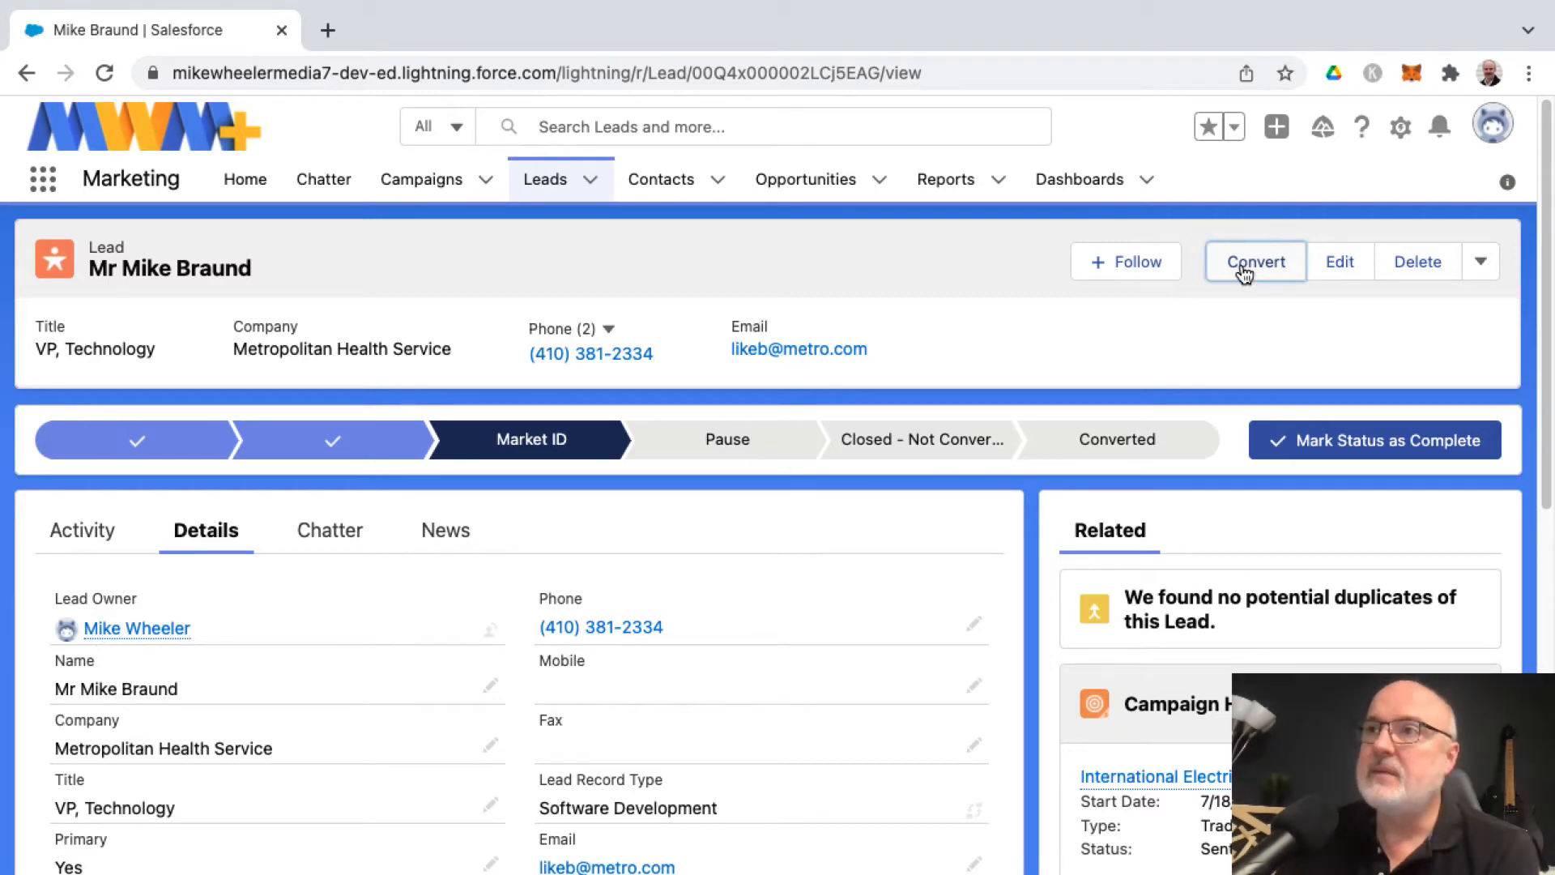
Start converting the lead, toggling the no-opportunity option and keeping a new opportunity.
left_click(1254, 261)
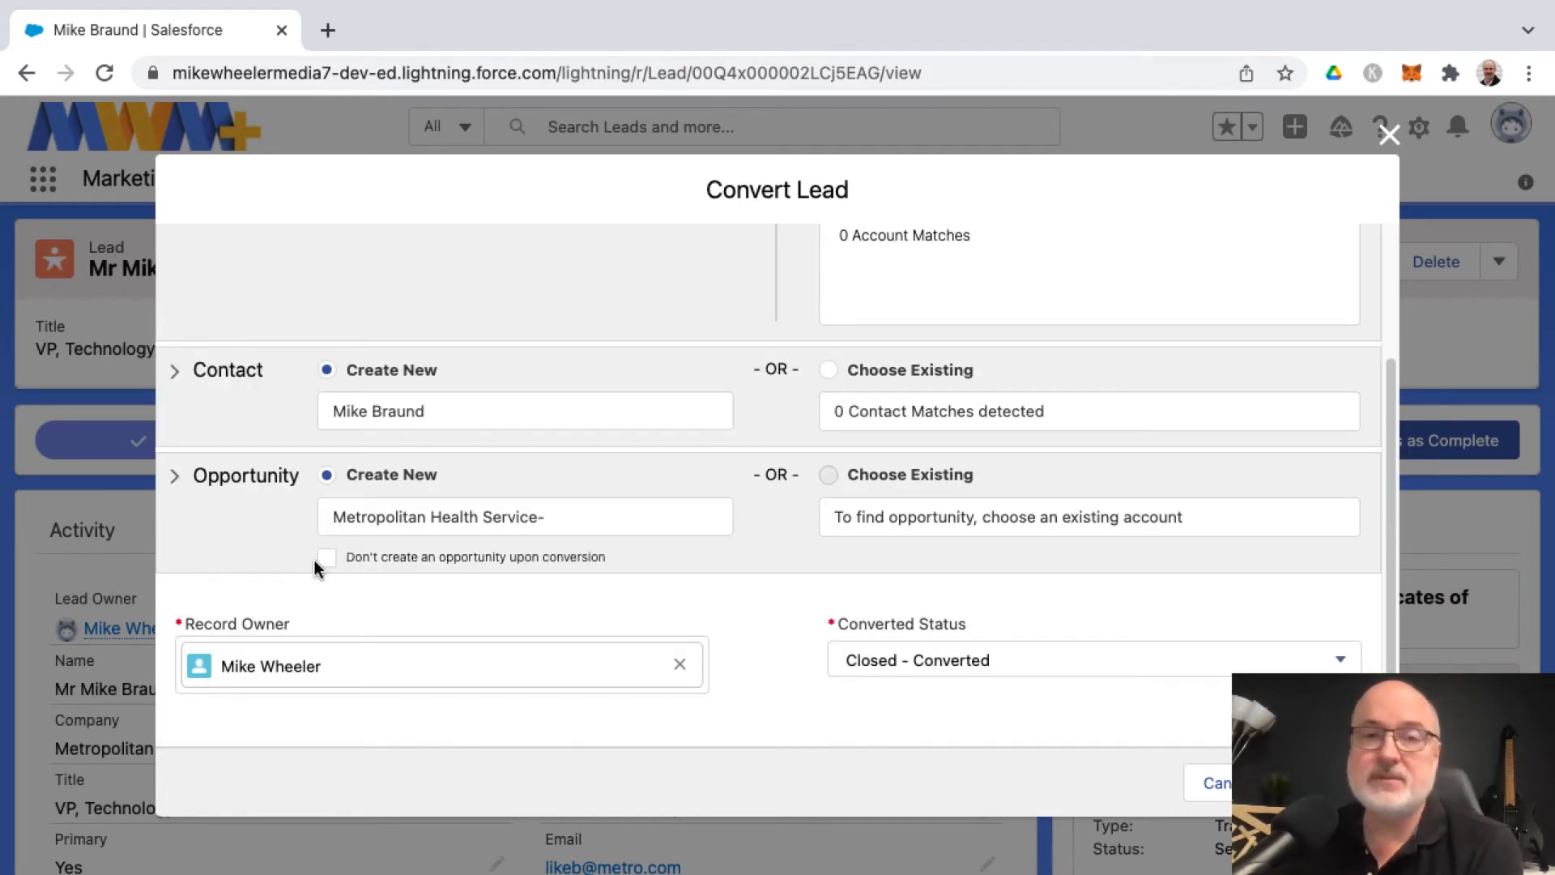
left_click(328, 557)
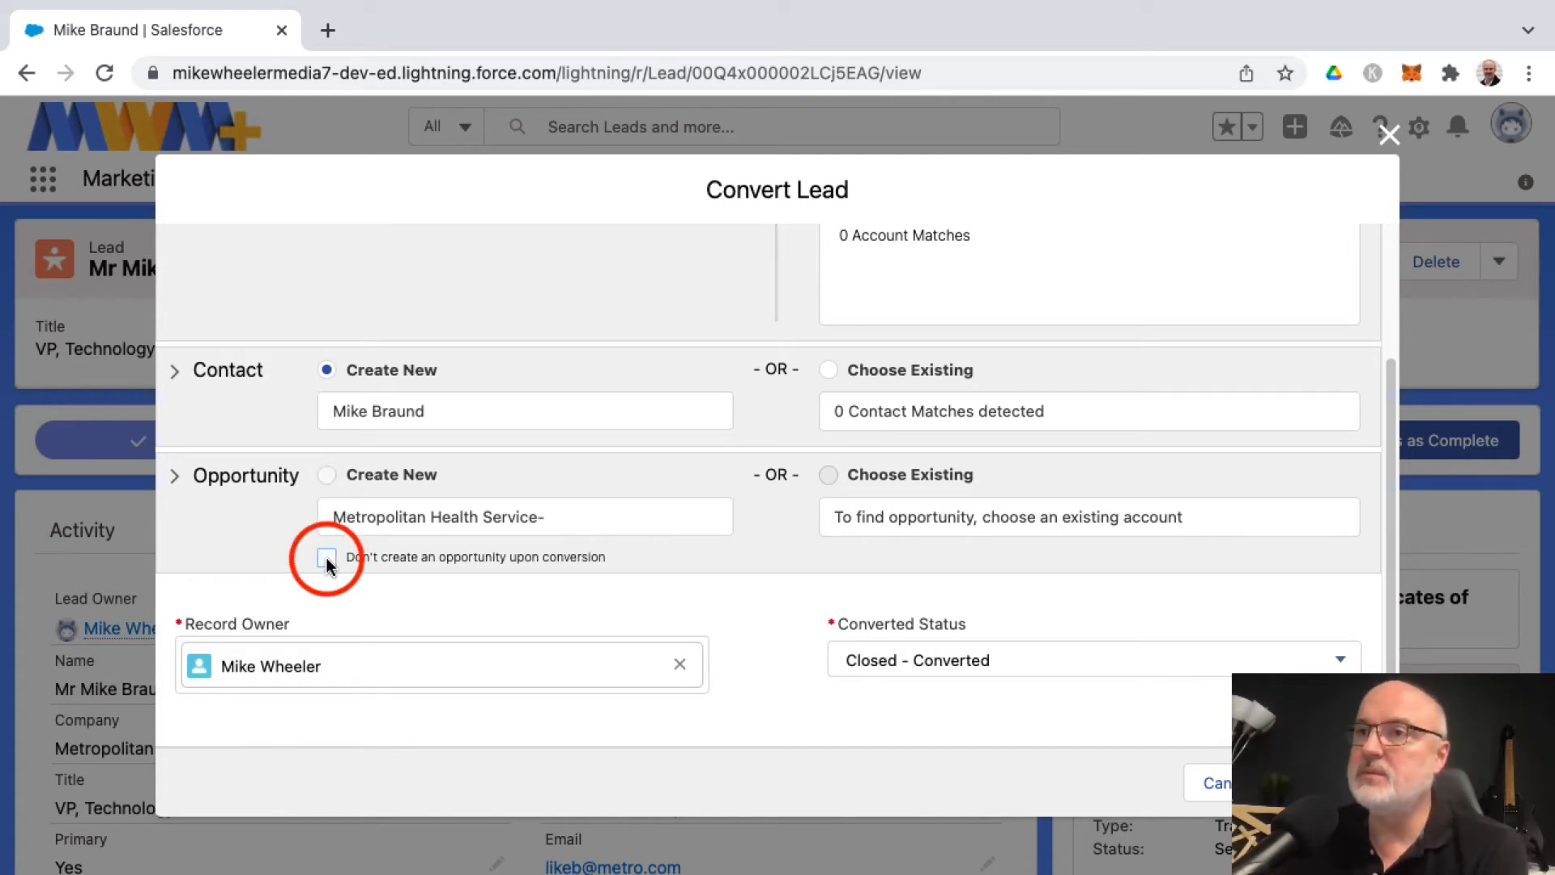
left_click(326, 557)
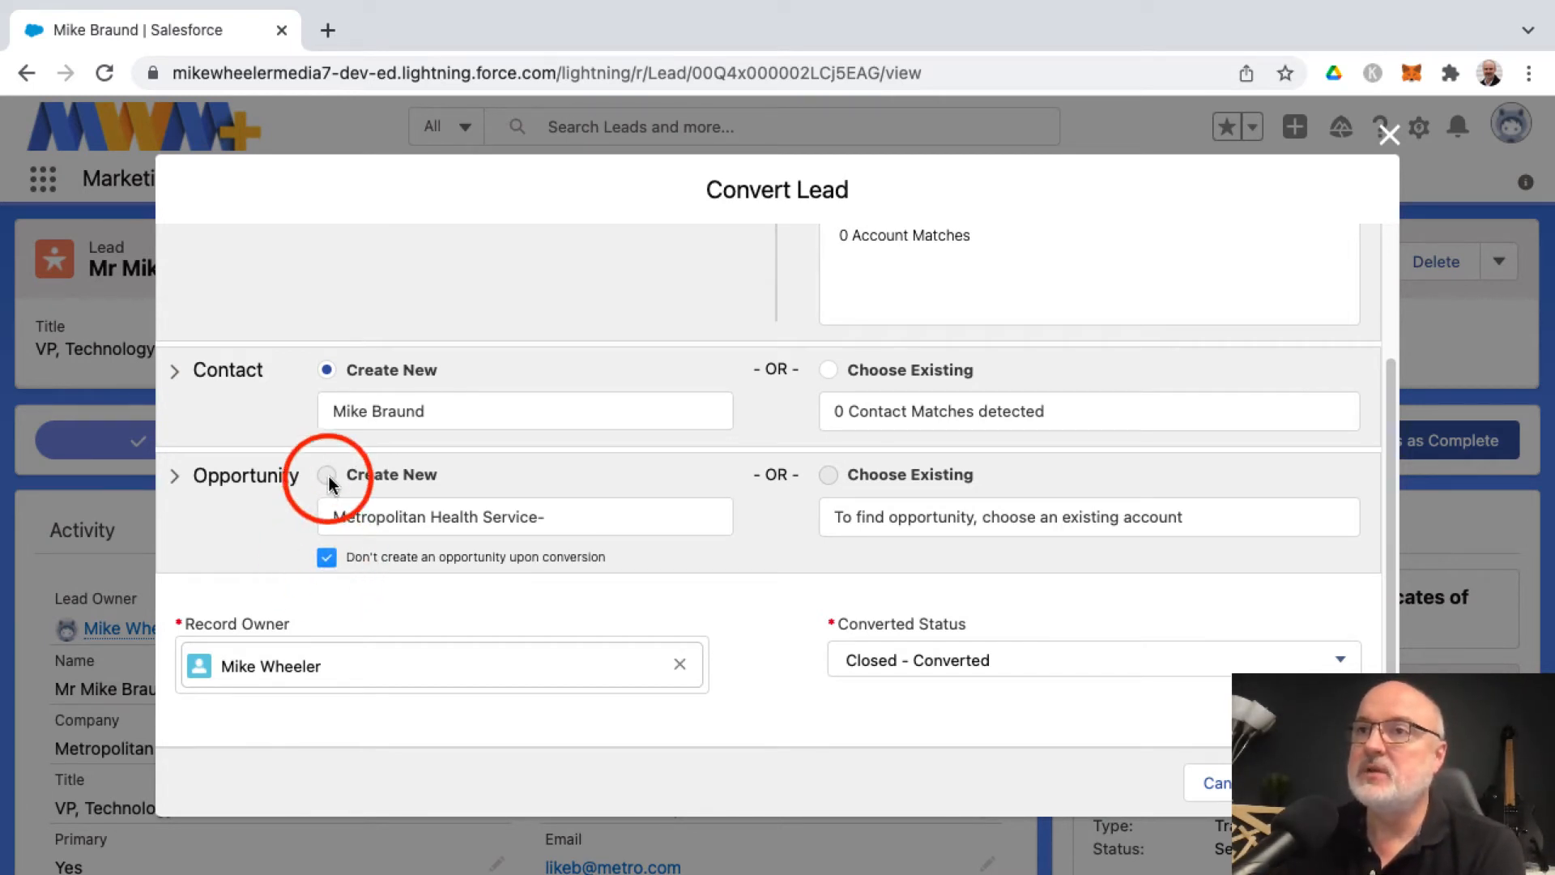
left_click(327, 557)
type(" Deal A")
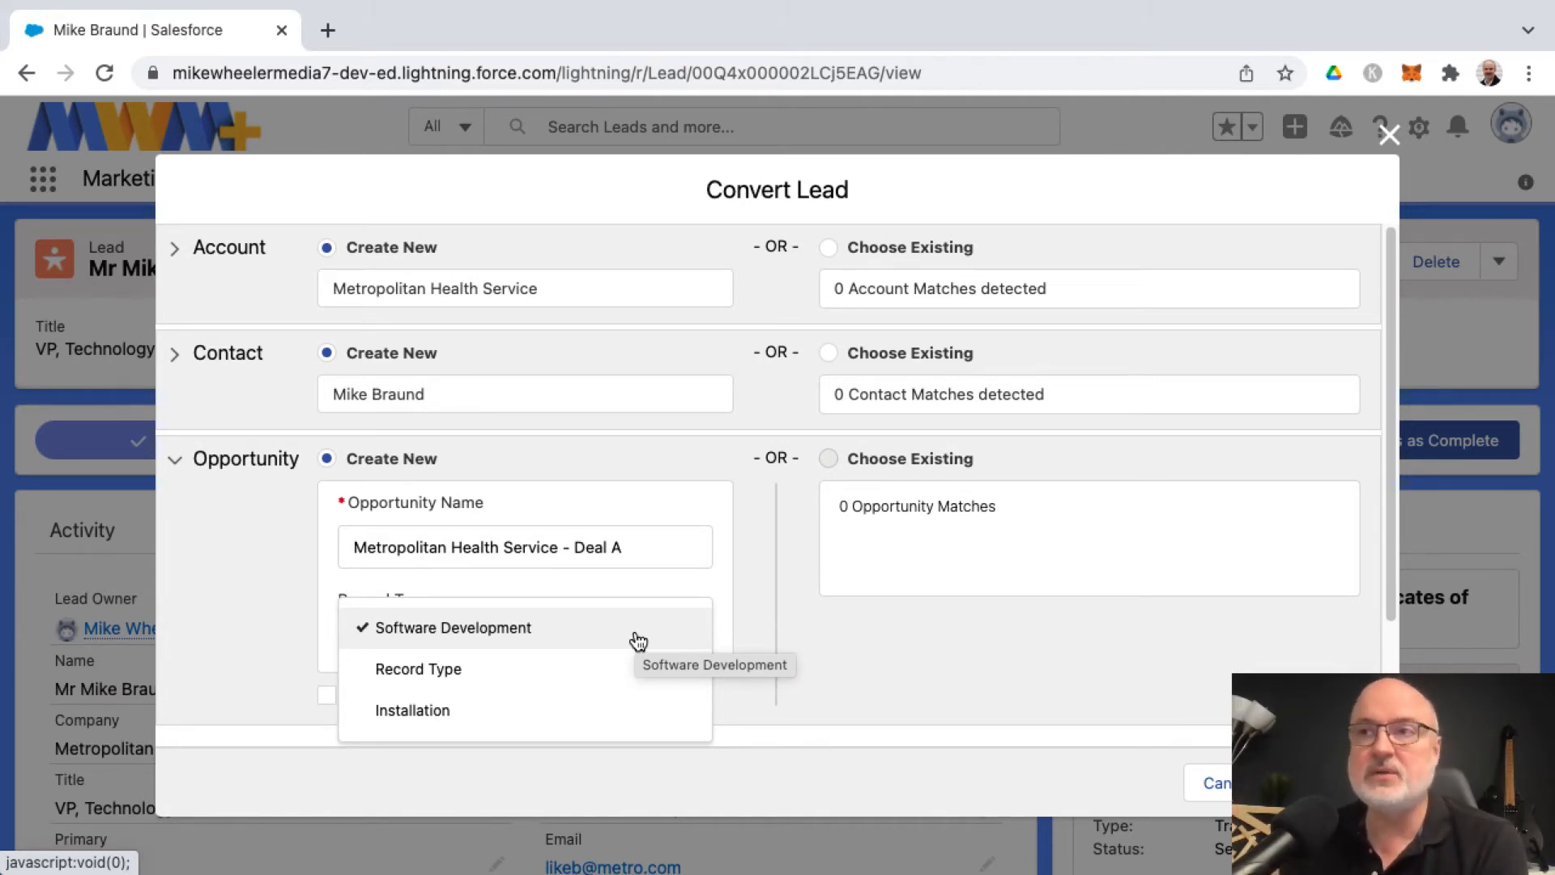
mouse_move(564, 646)
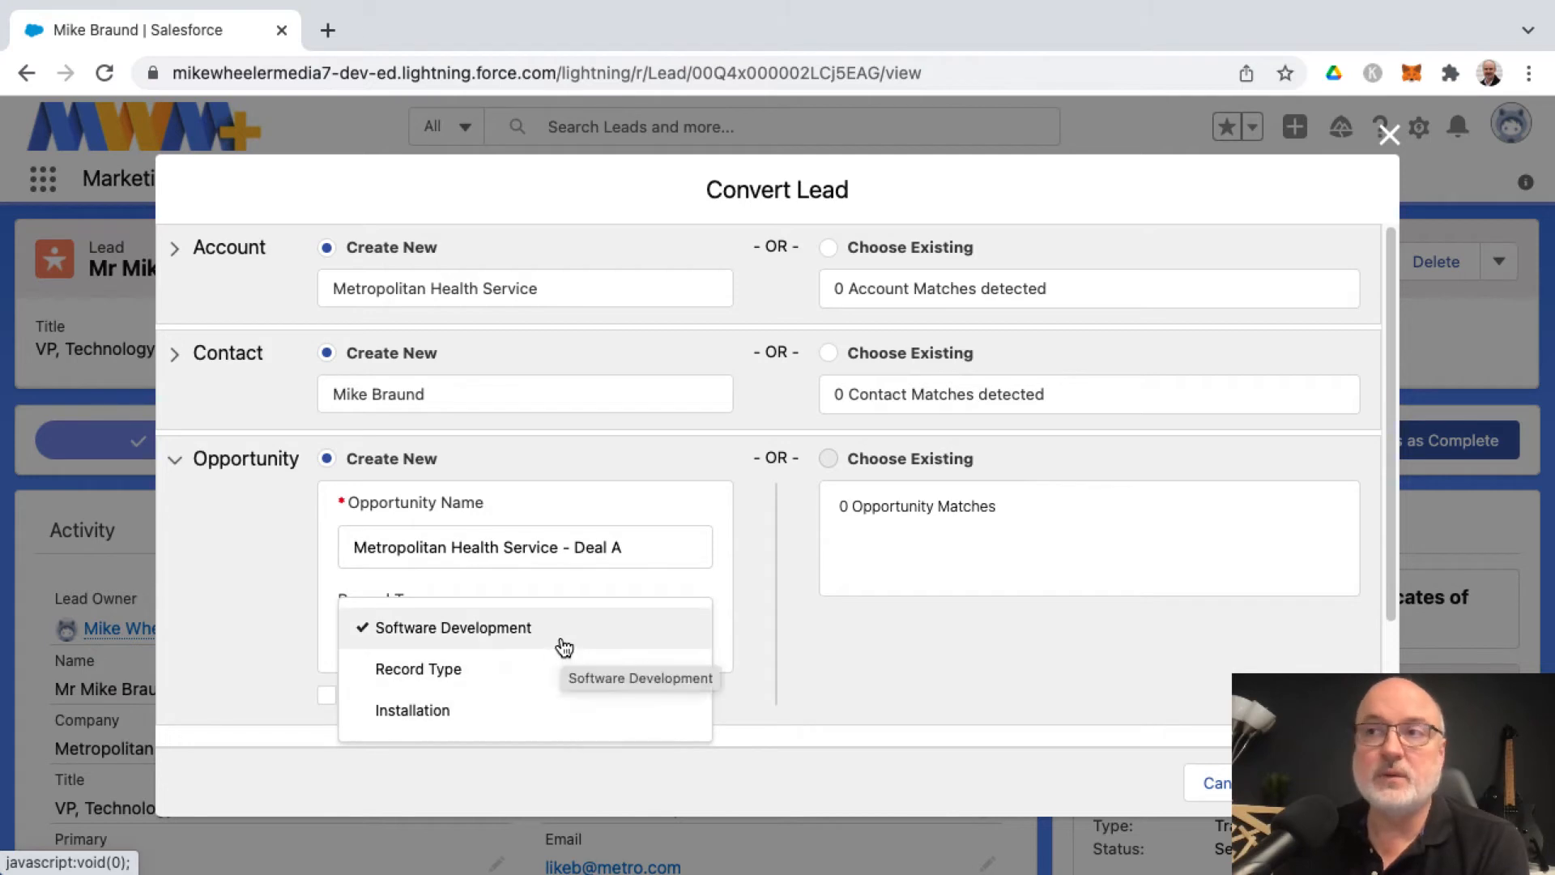
Set the opportunity record type to Software Development and review the account and contact sections.
left_click(452, 627)
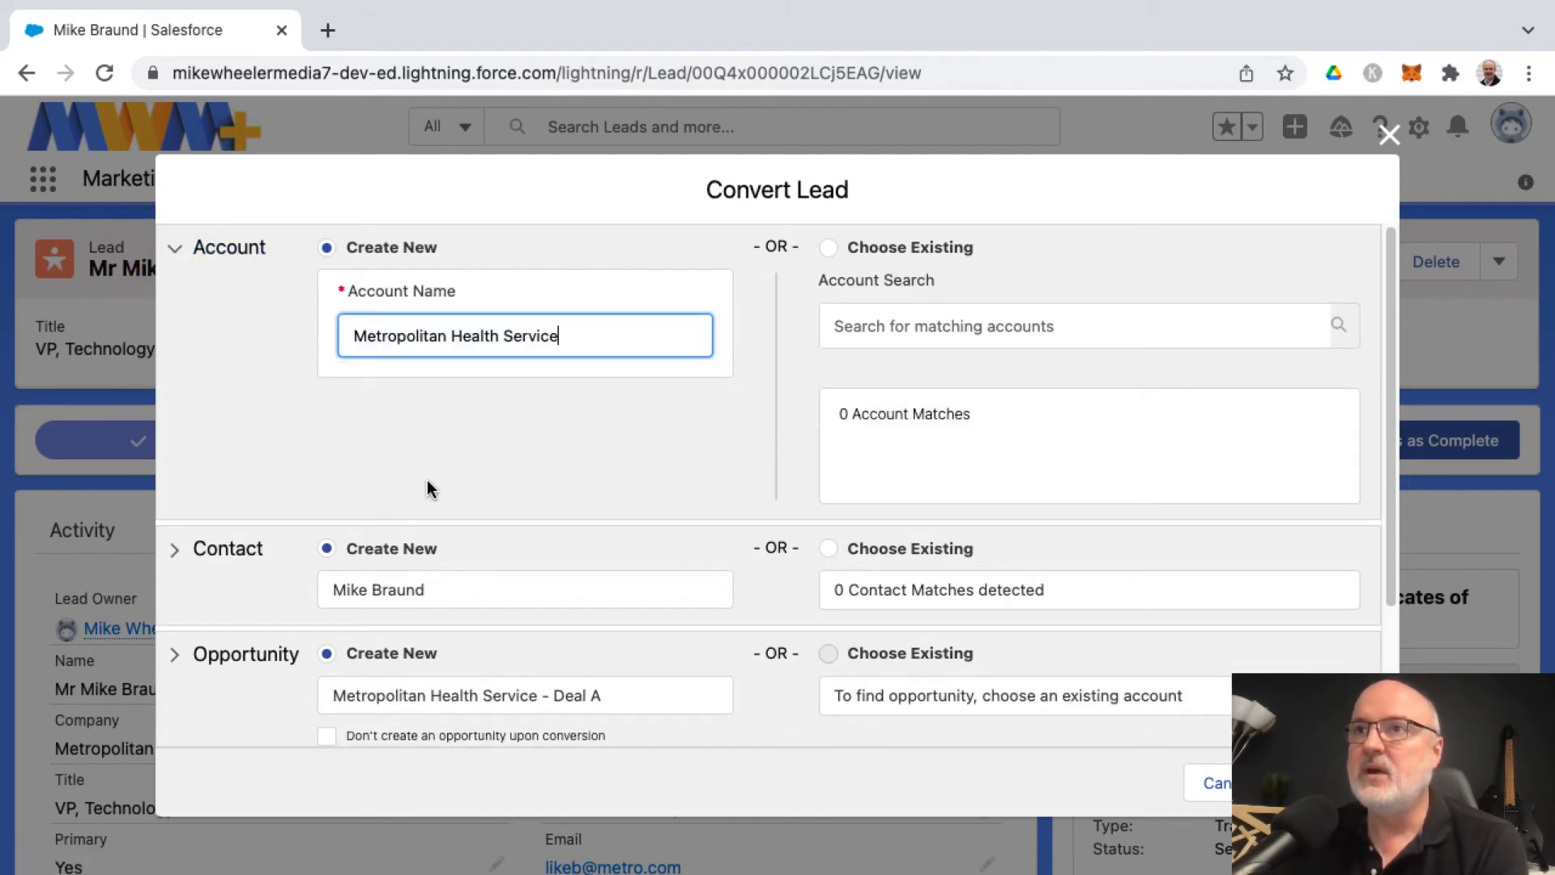
mouse_move(332, 441)
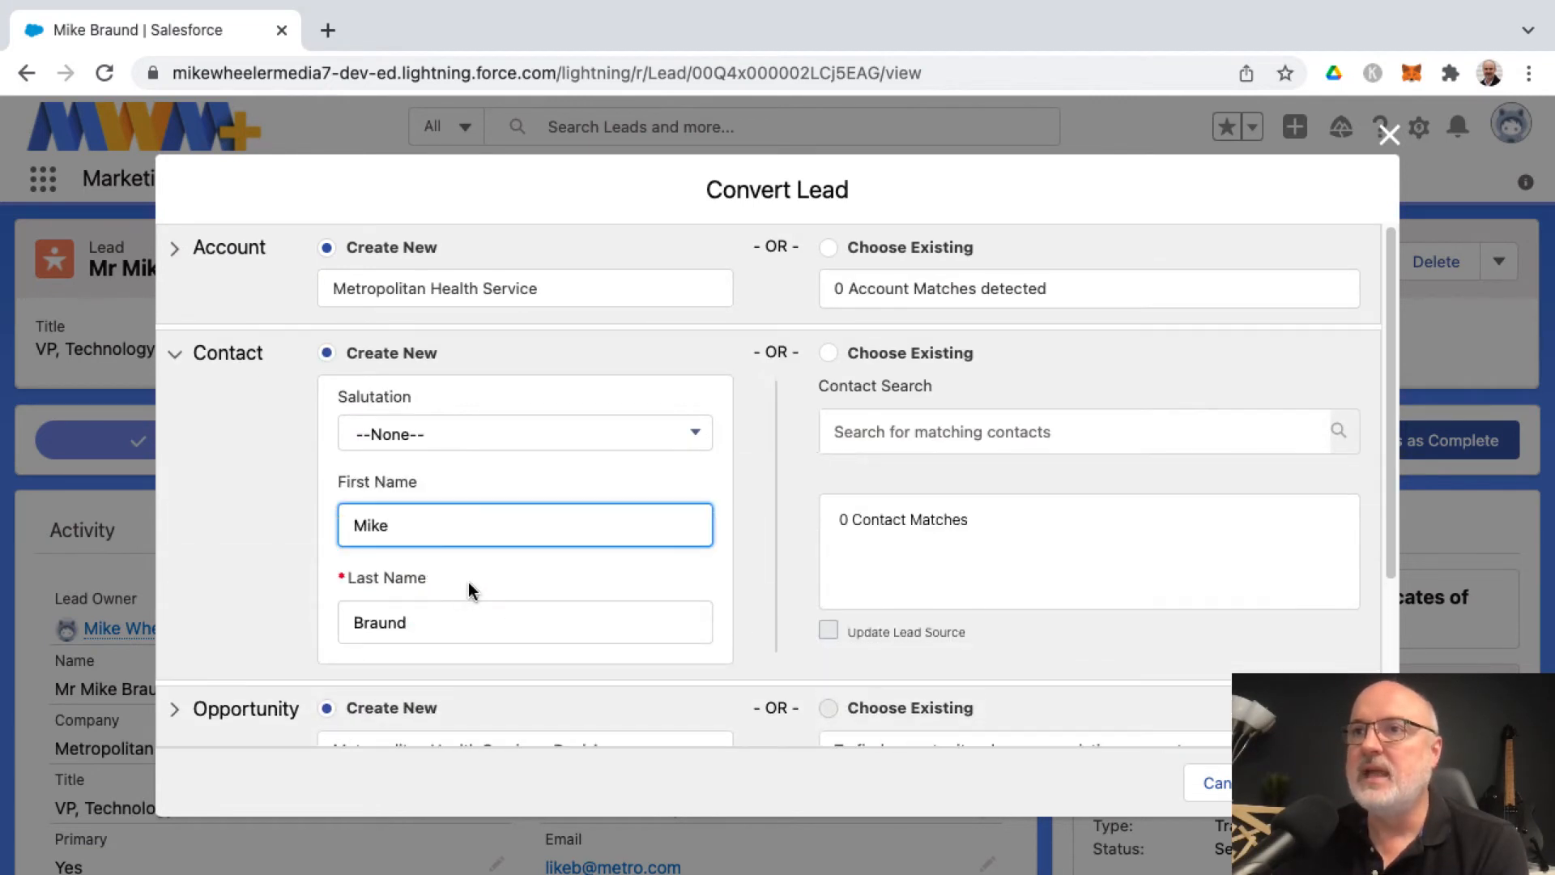
scroll("down", 3)
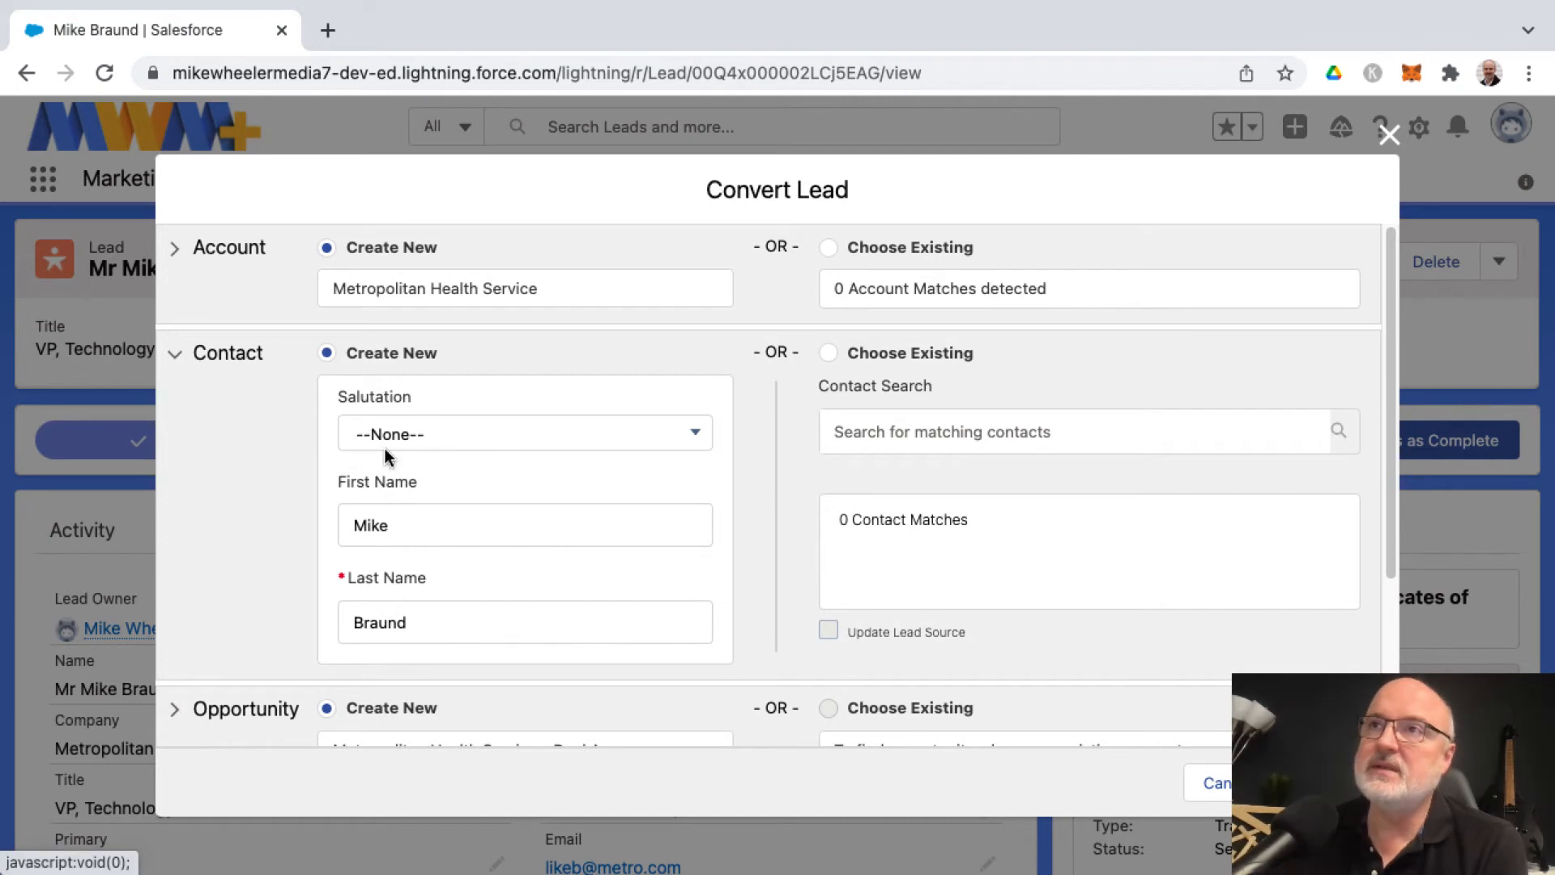
mouse_move(460, 518)
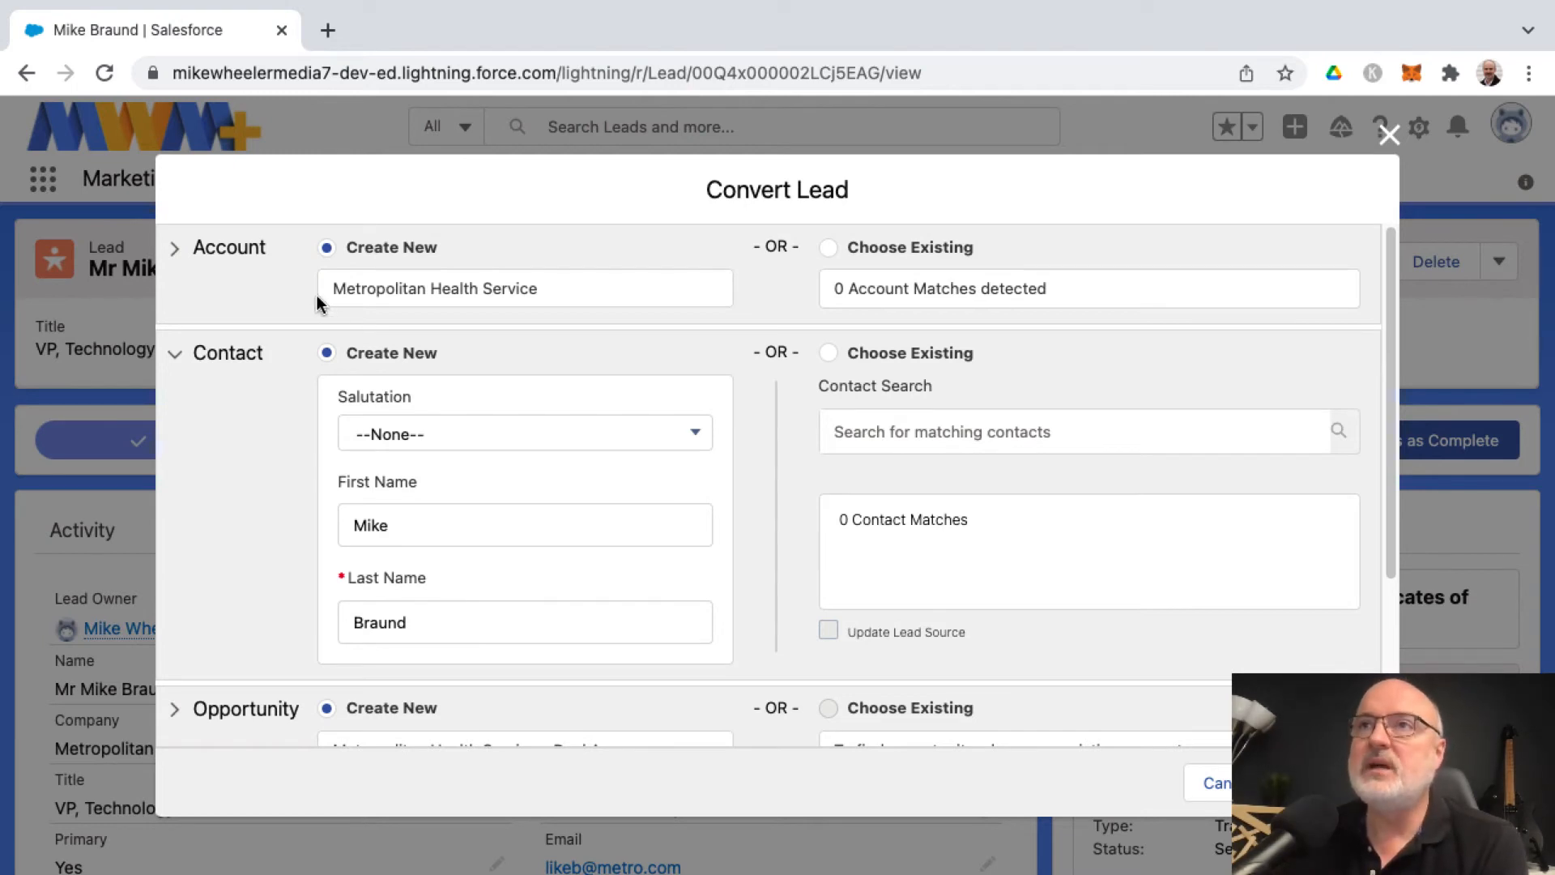
mouse_move(397, 300)
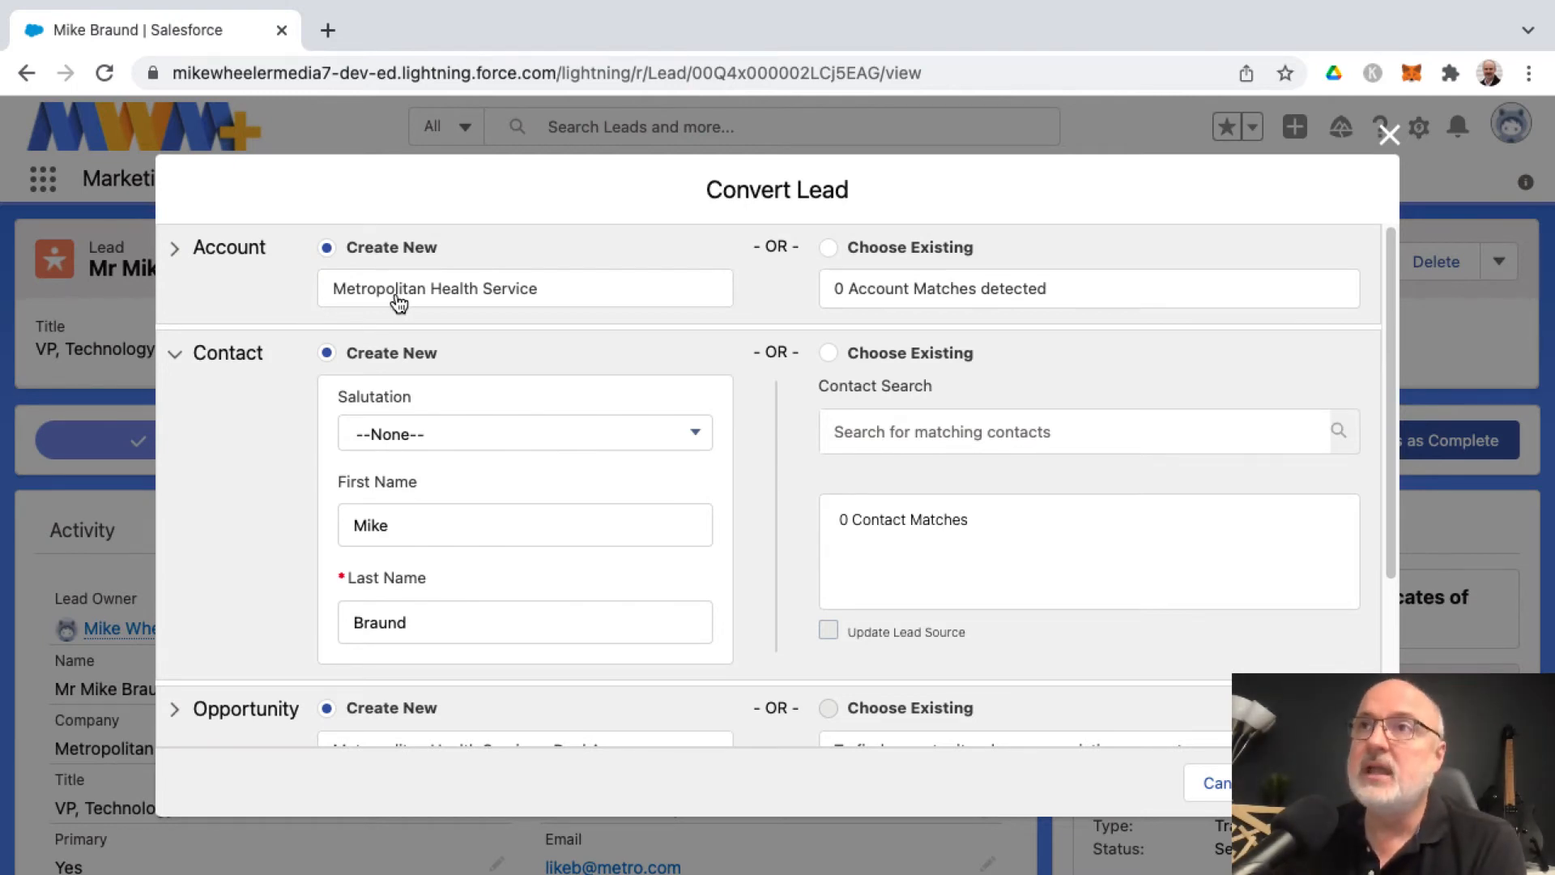
mouse_move(434, 288)
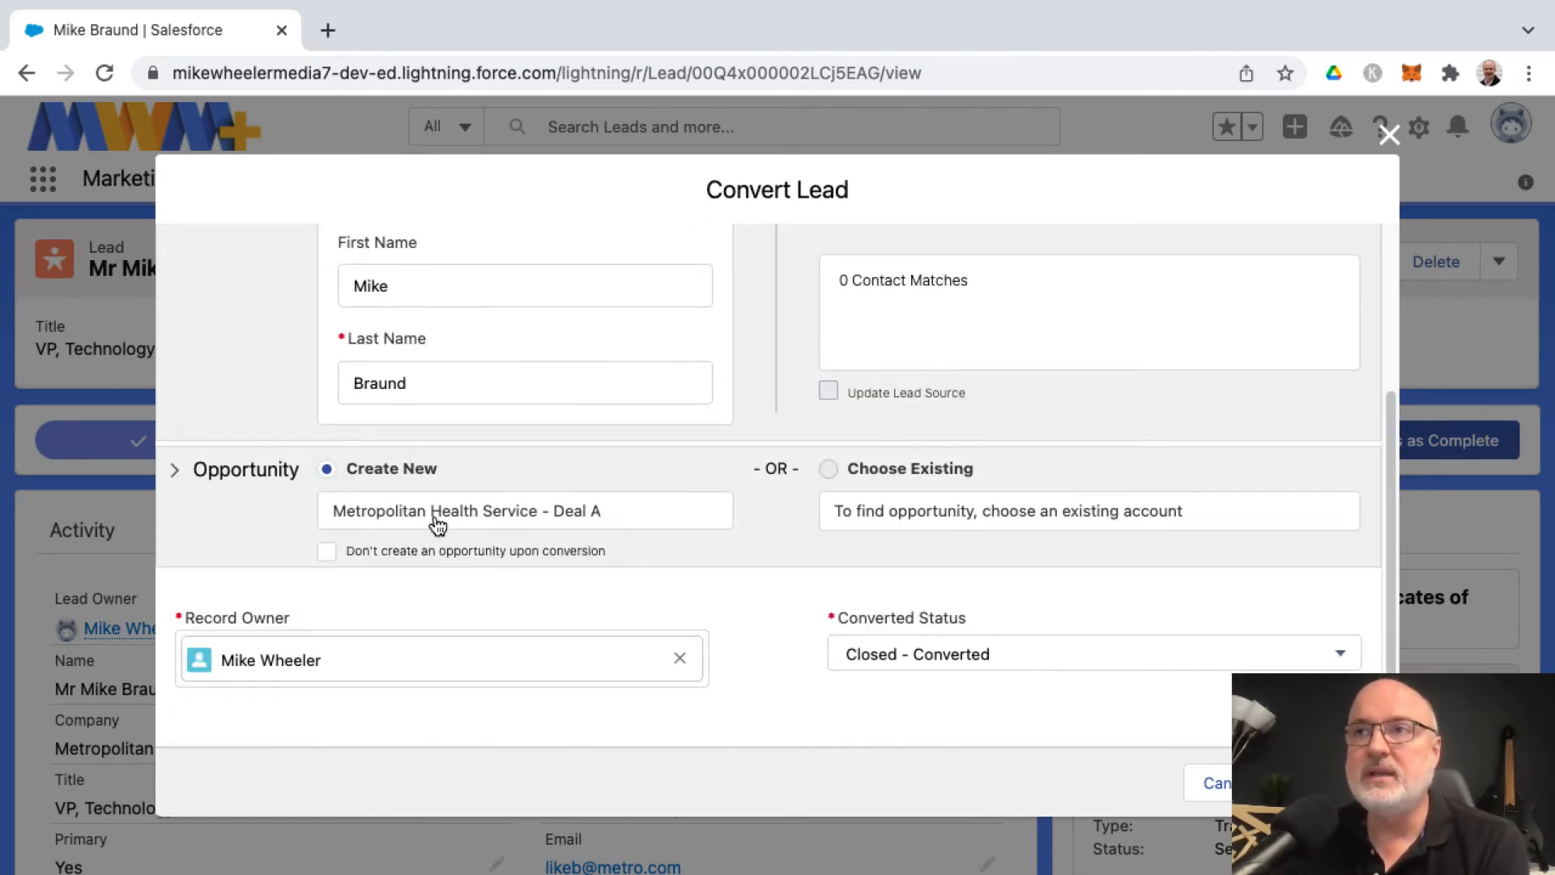
mouse_move(467, 511)
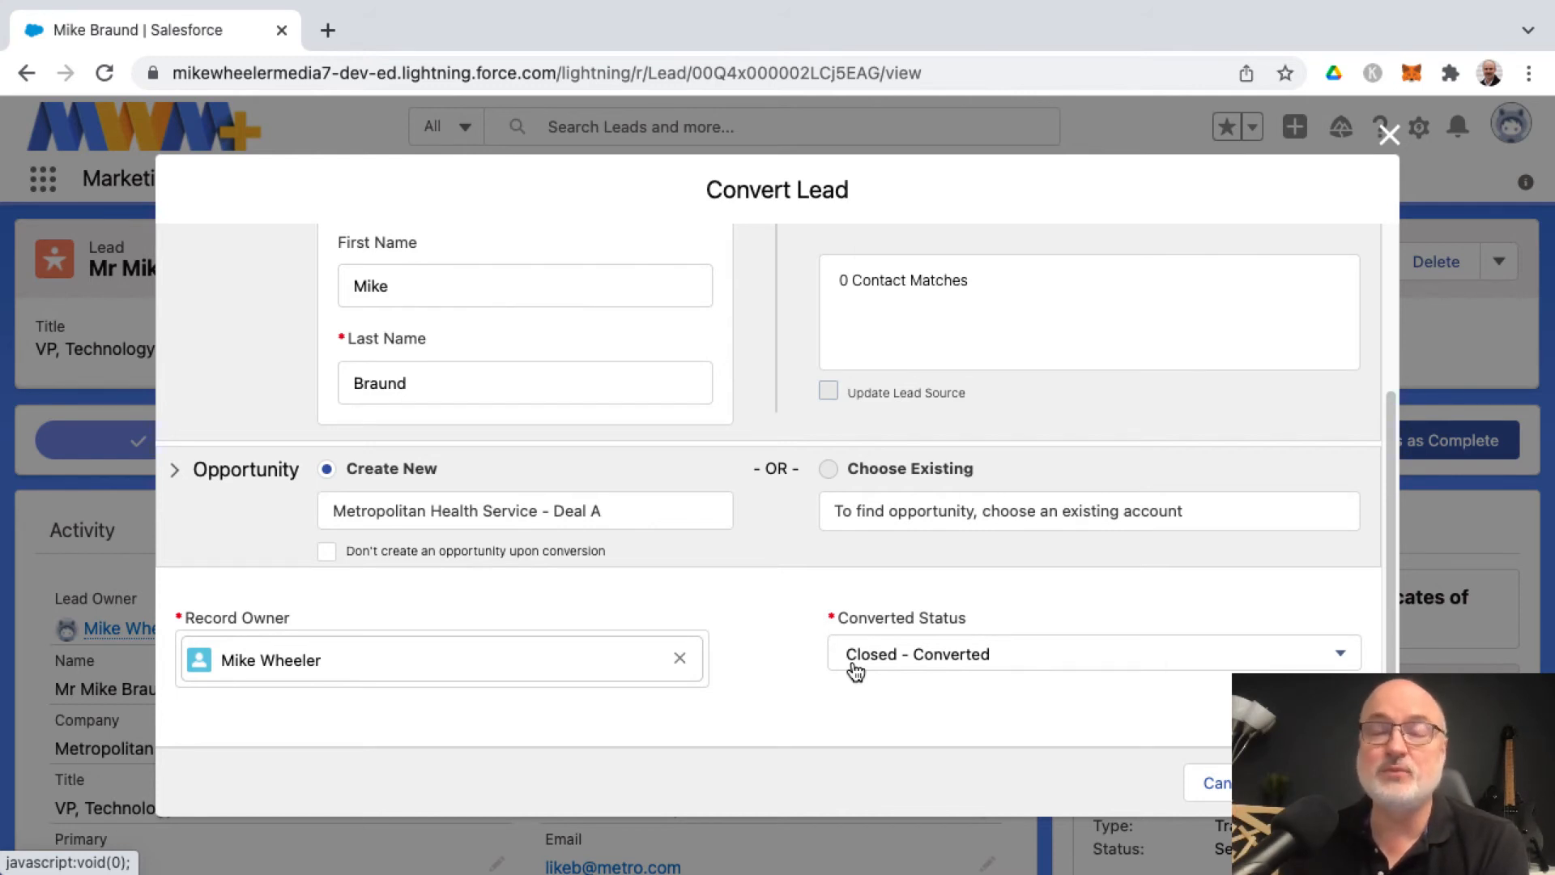
mouse_move(469, 345)
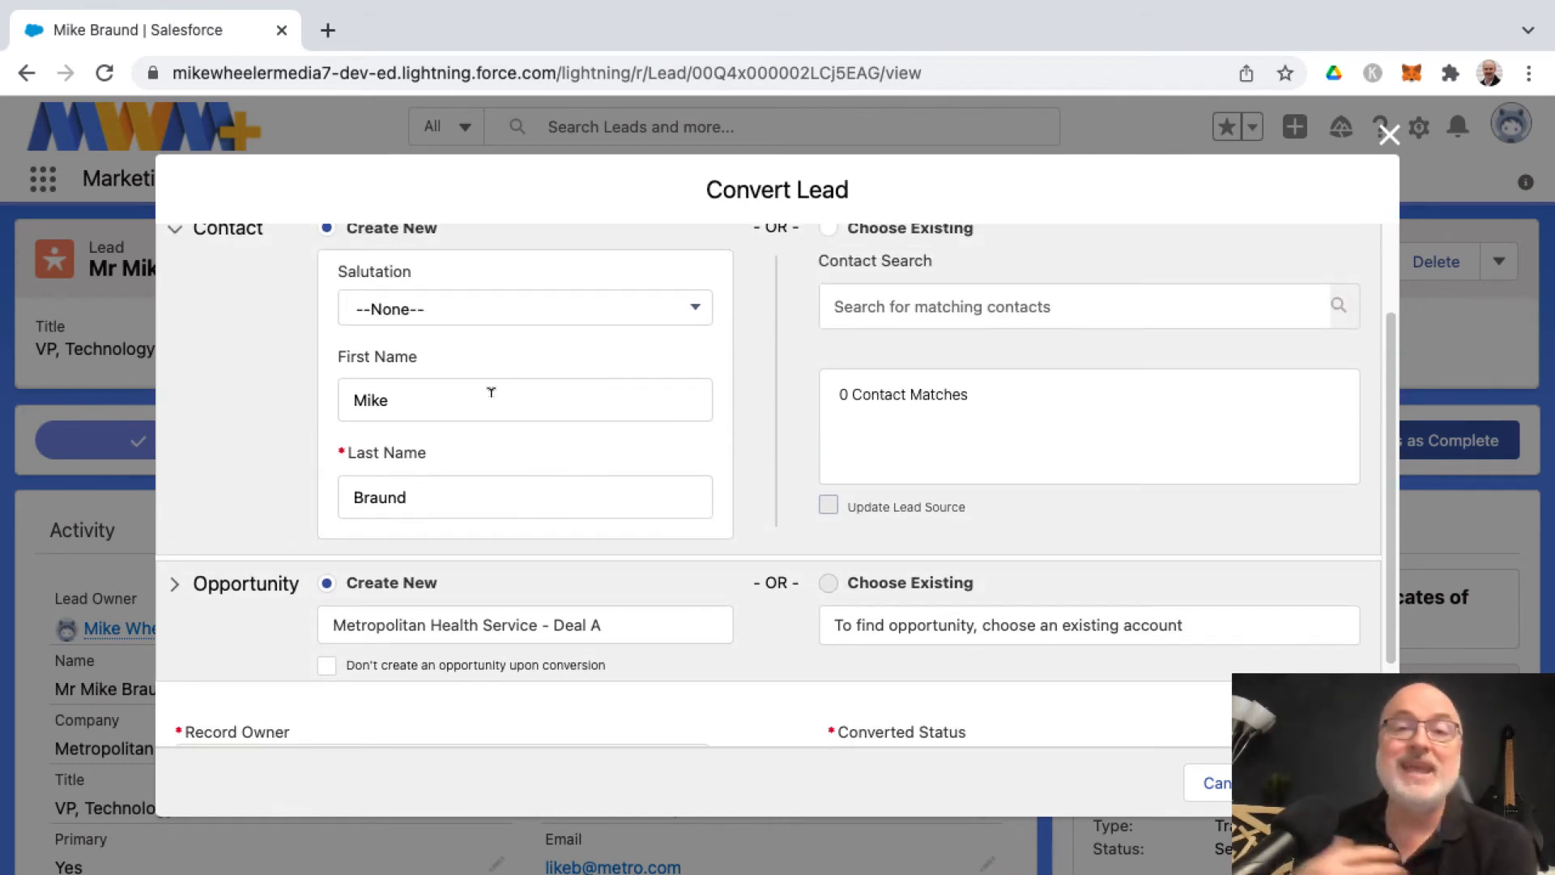
mouse_move(566, 463)
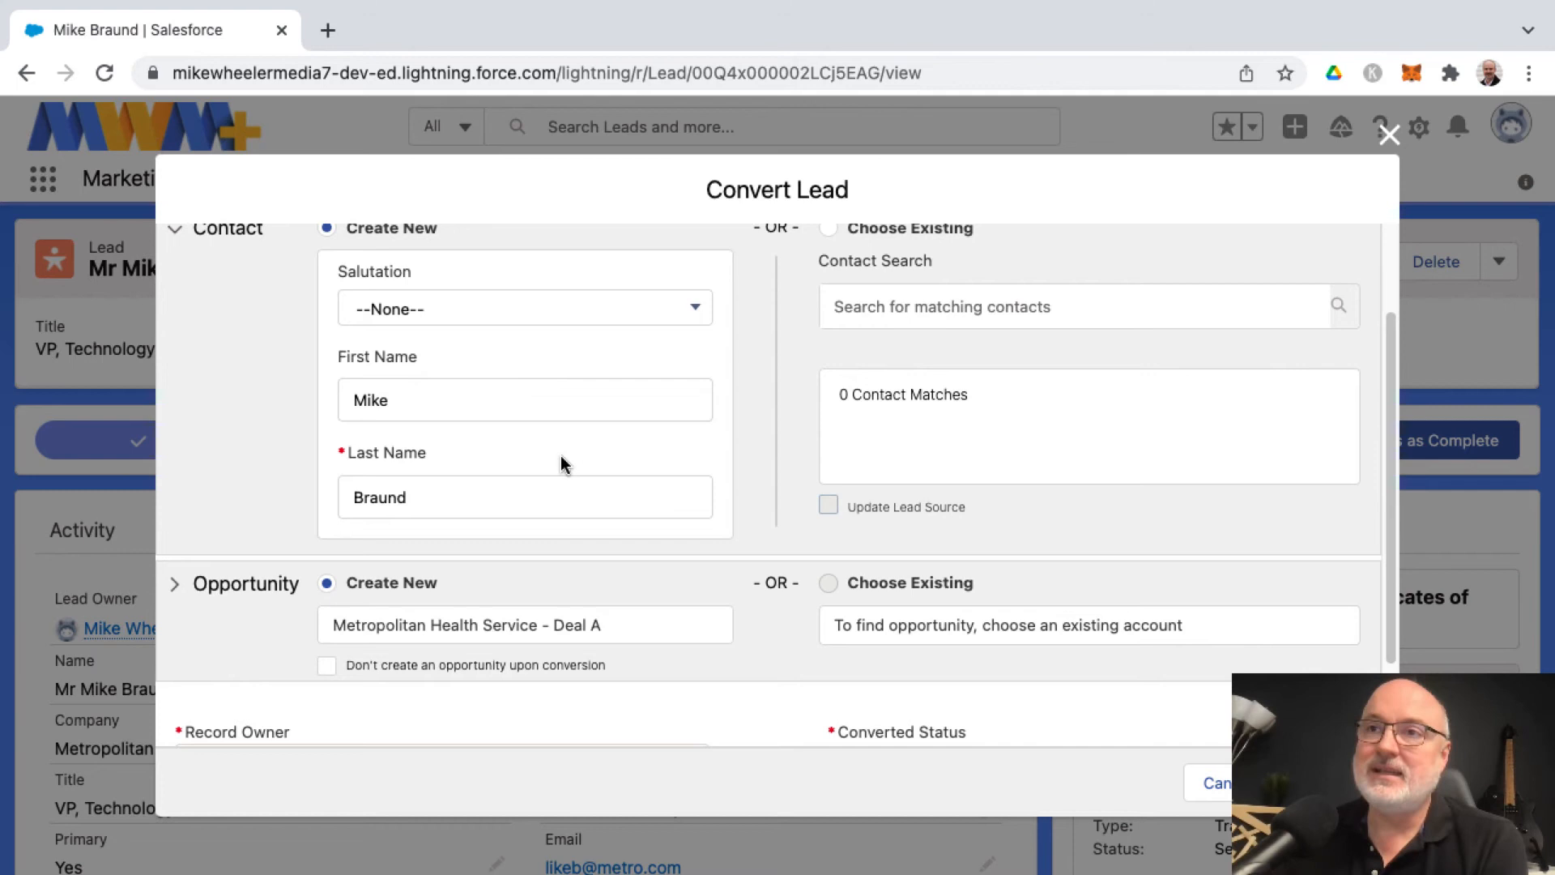
mouse_move(1453, 620)
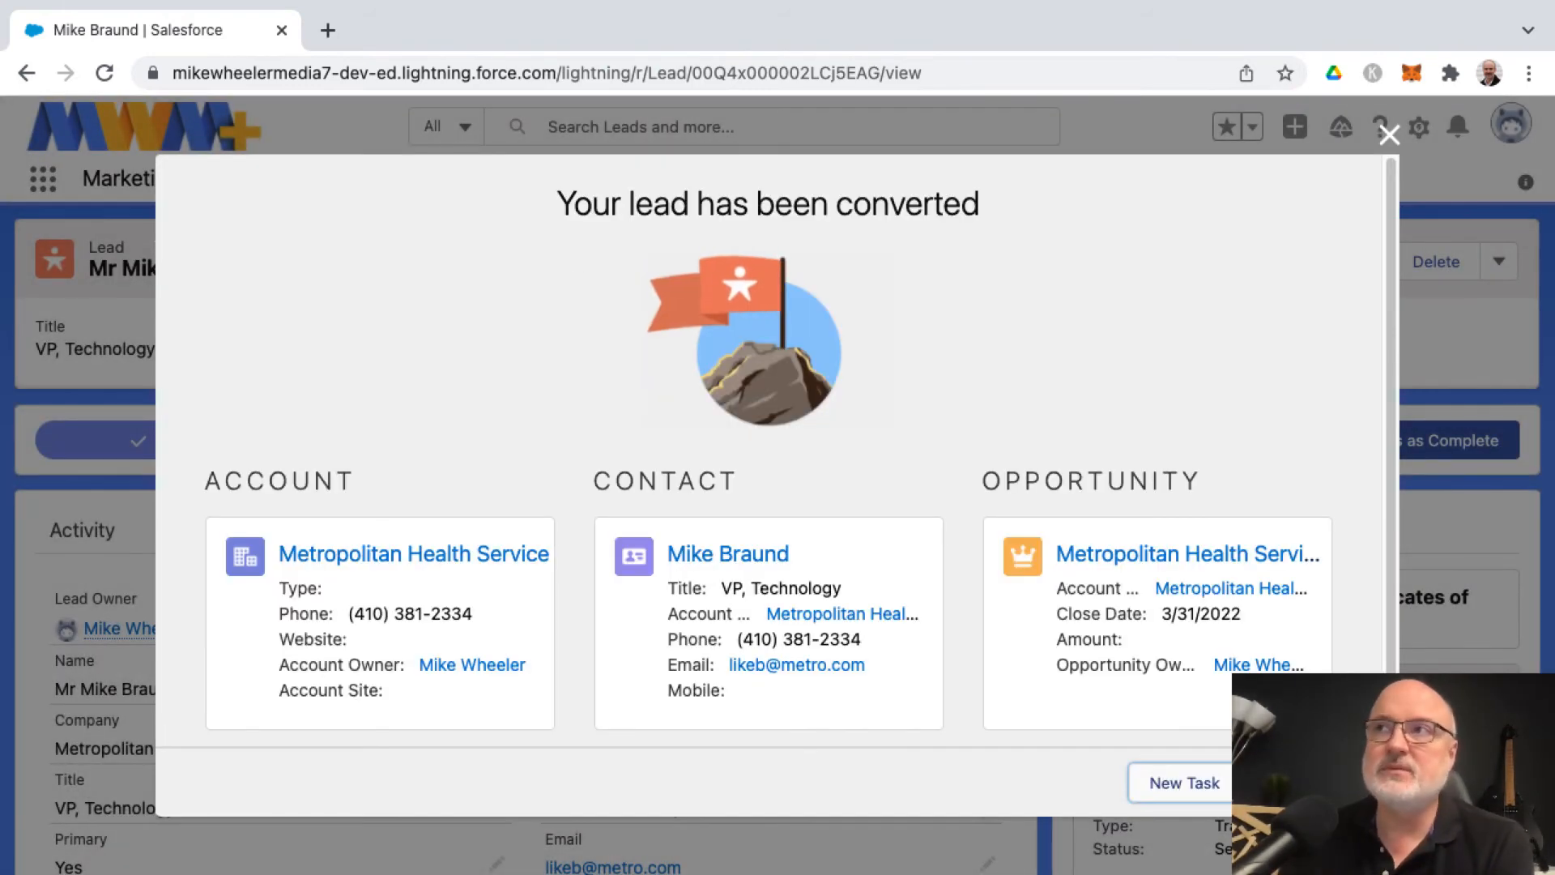
mouse_move(638, 486)
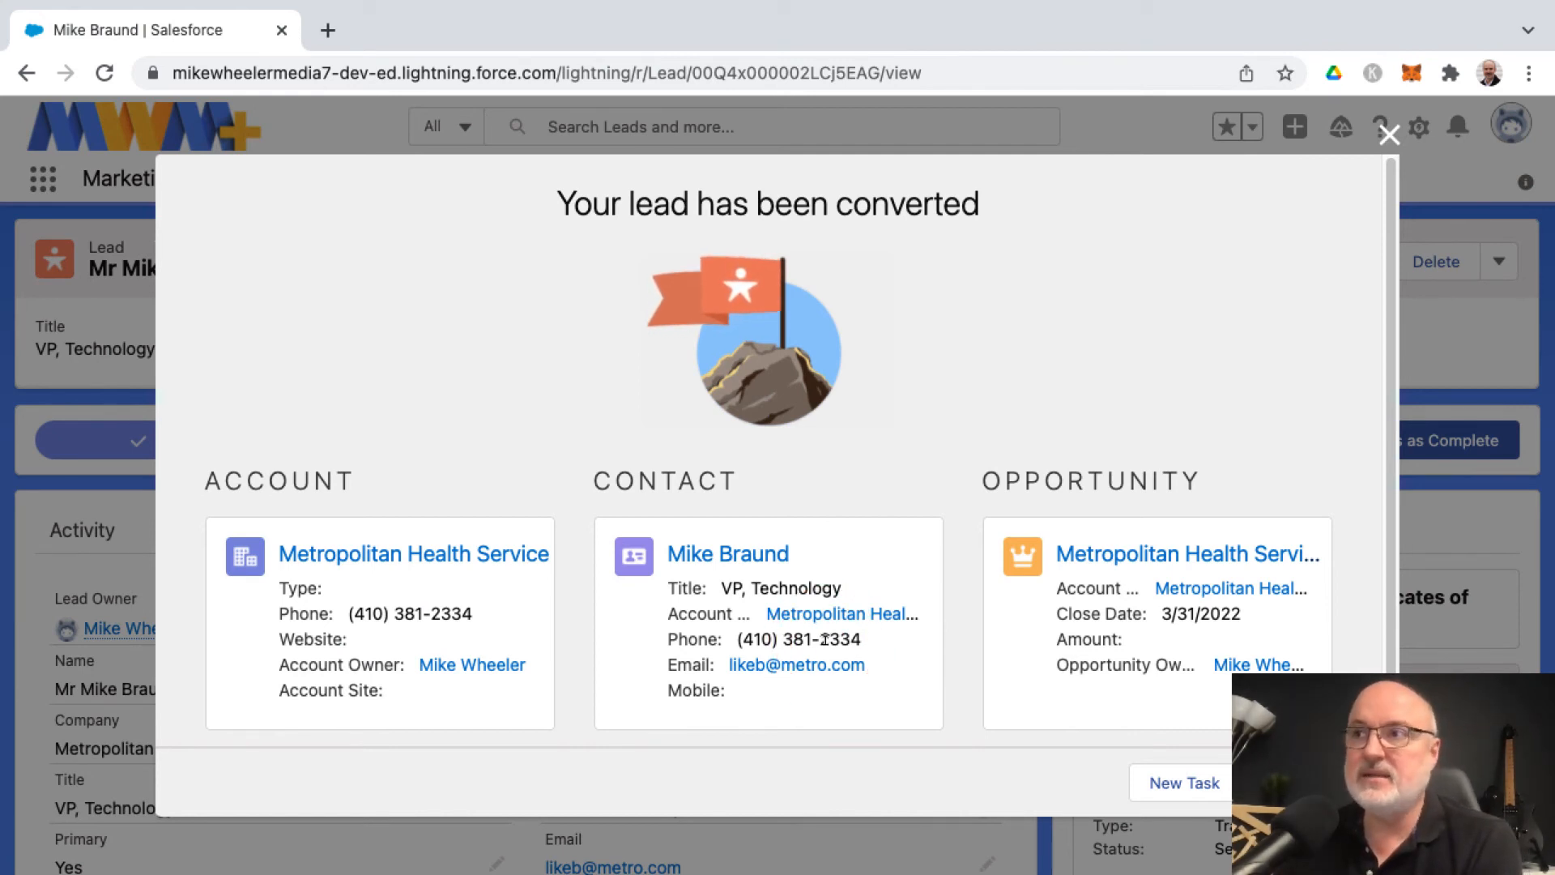
mouse_move(795, 664)
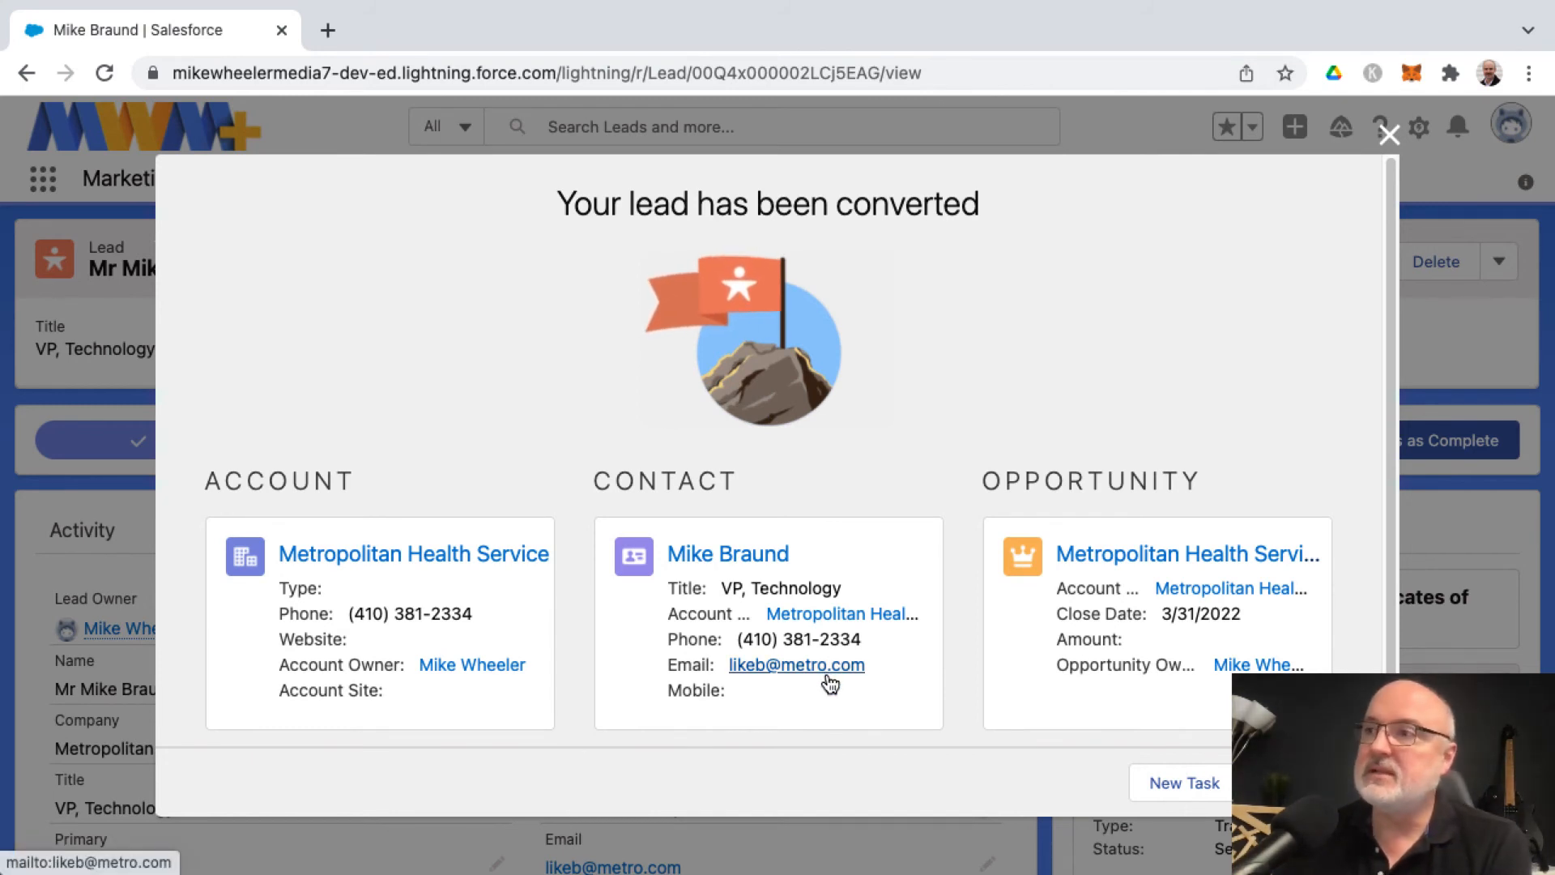
mouse_move(1154, 626)
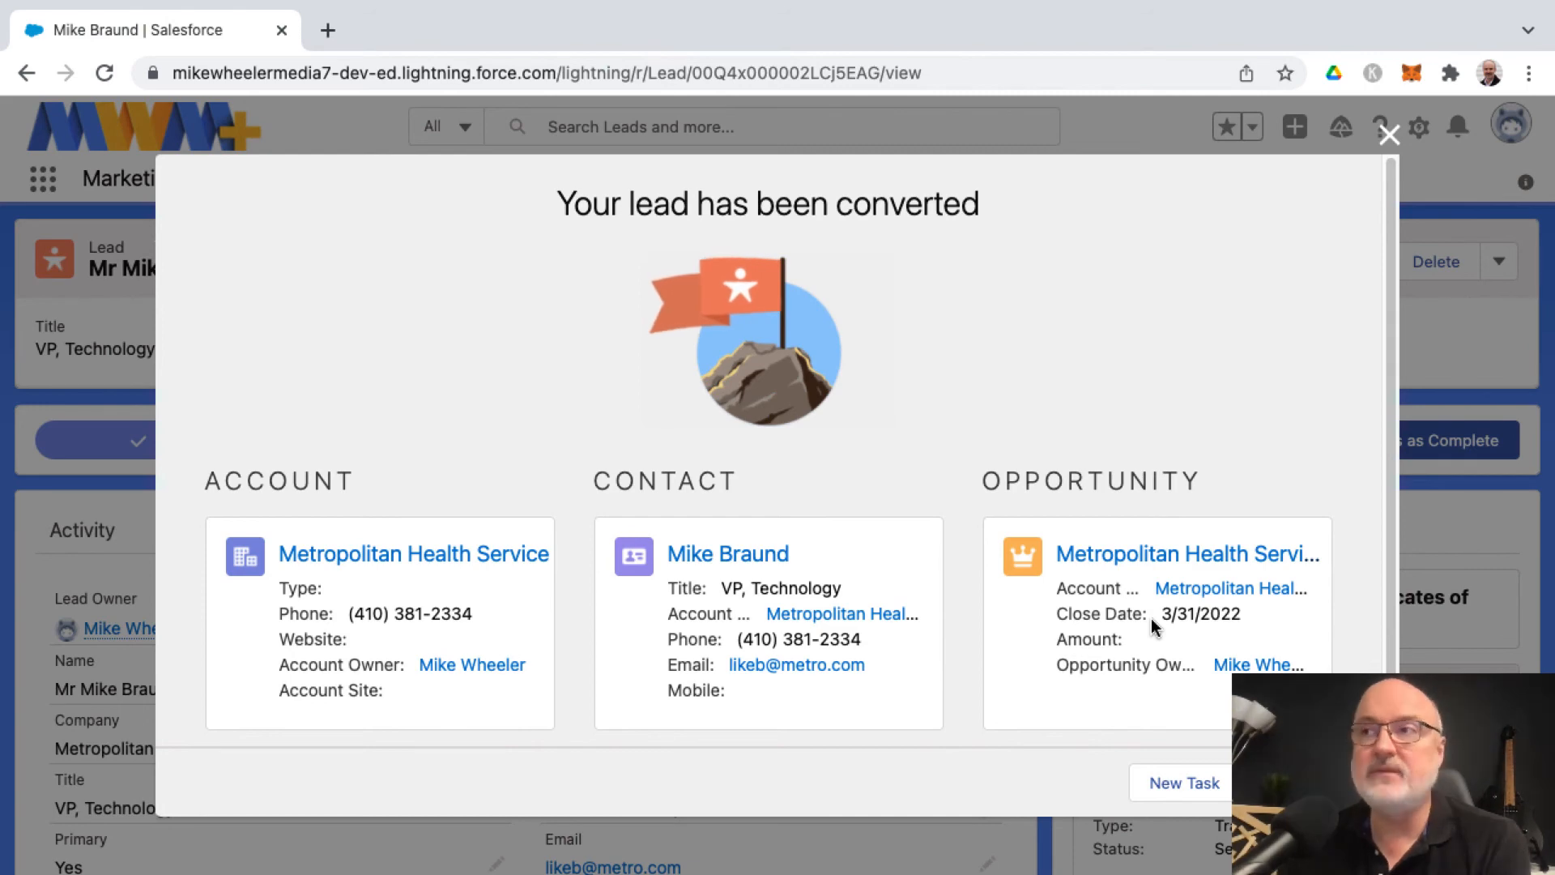
left_click(729, 554)
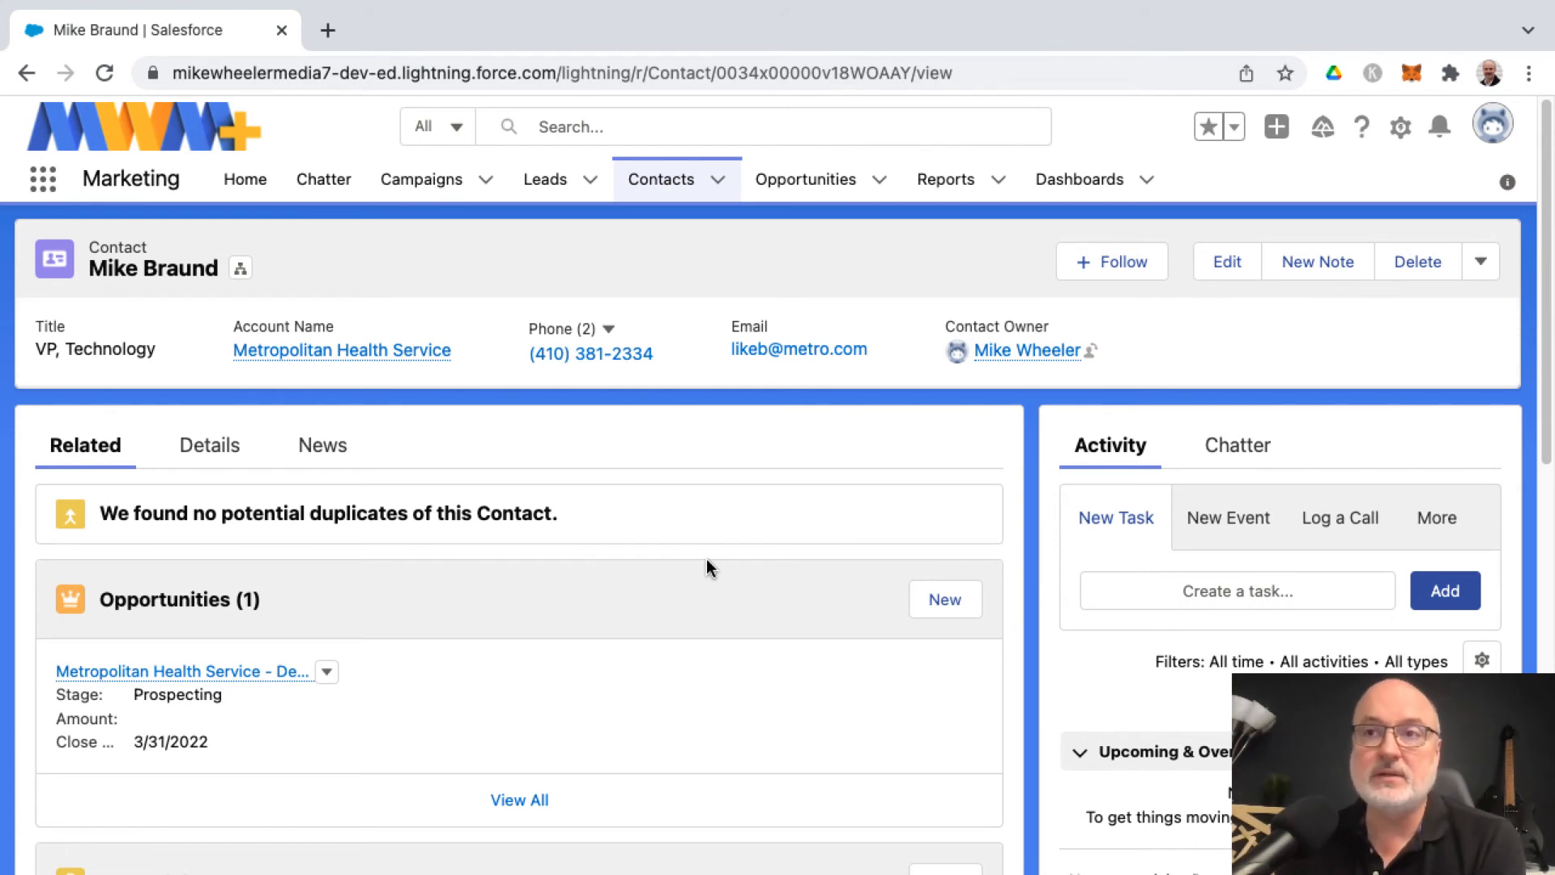
mouse_move(703, 573)
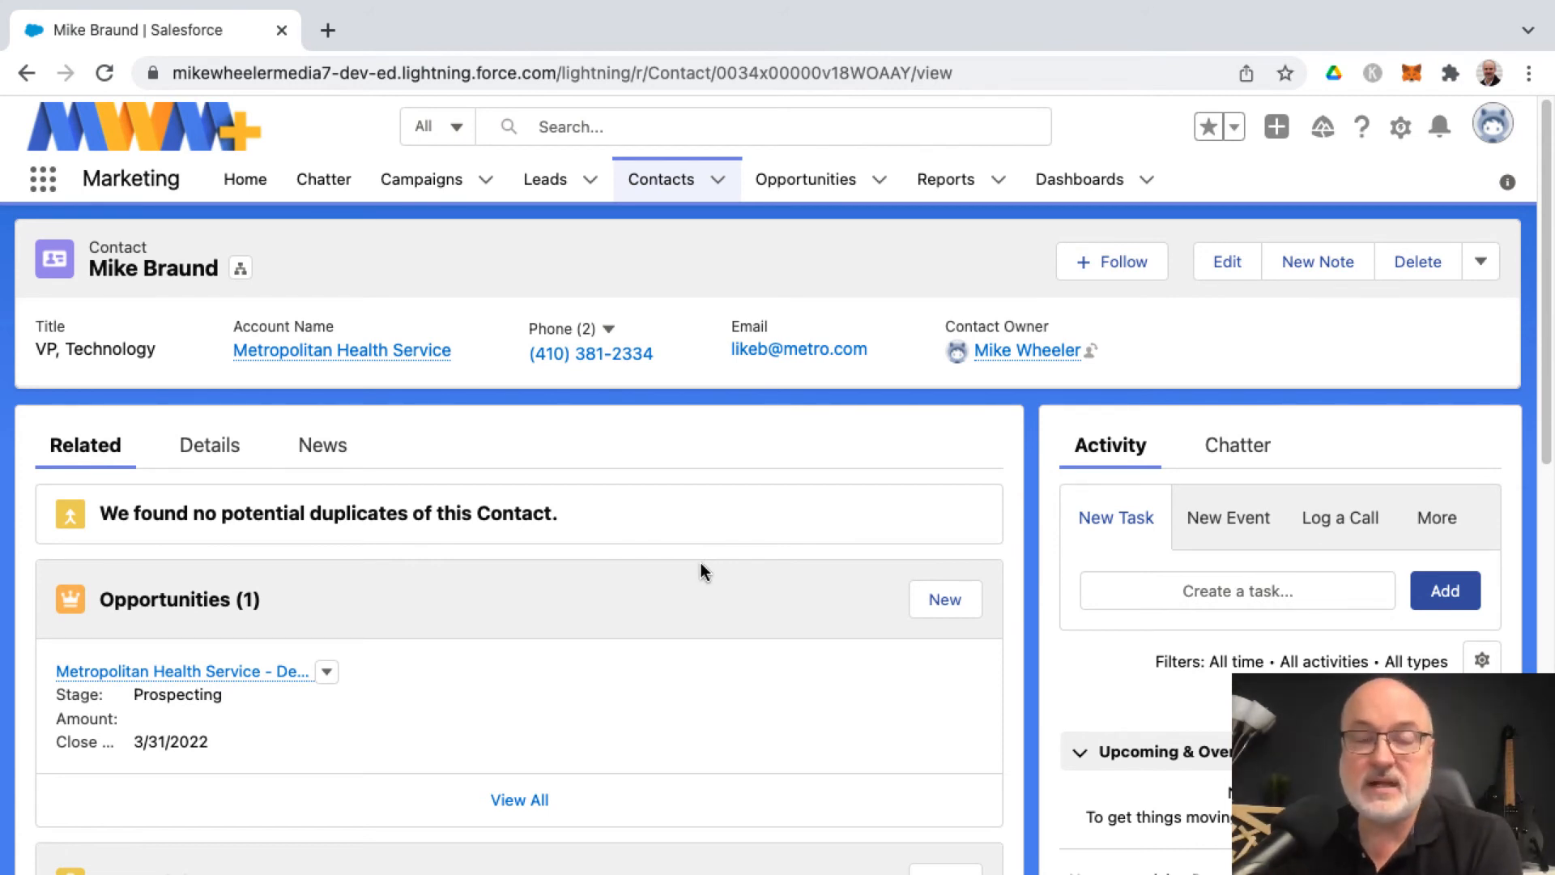
mouse_move(420, 481)
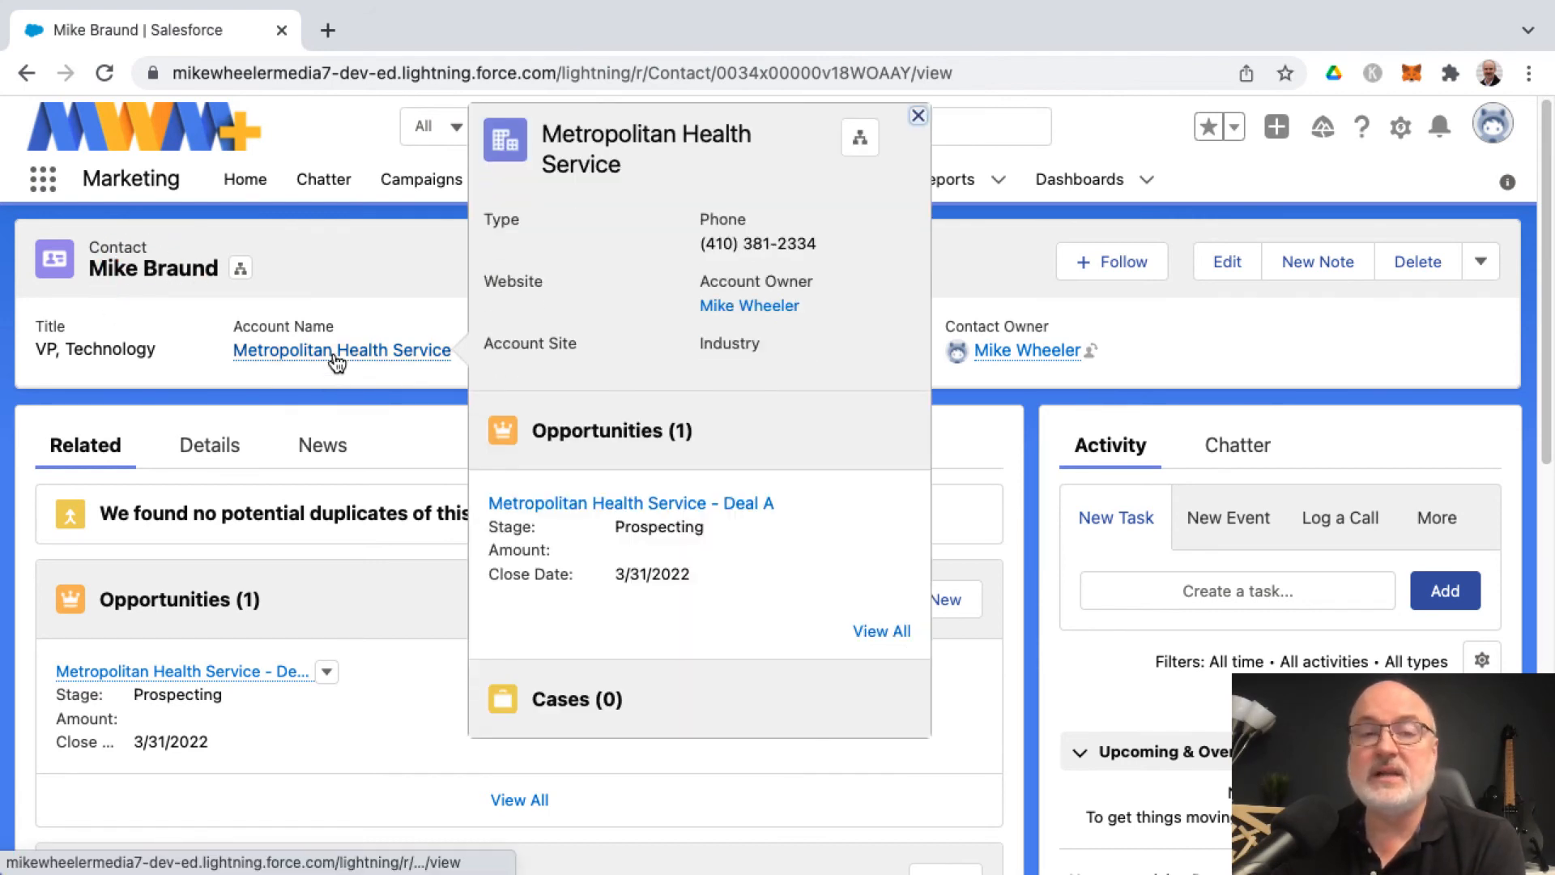
Open the Metropolitan Health Service account linked under the contact's Account Name.
left_click(341, 349)
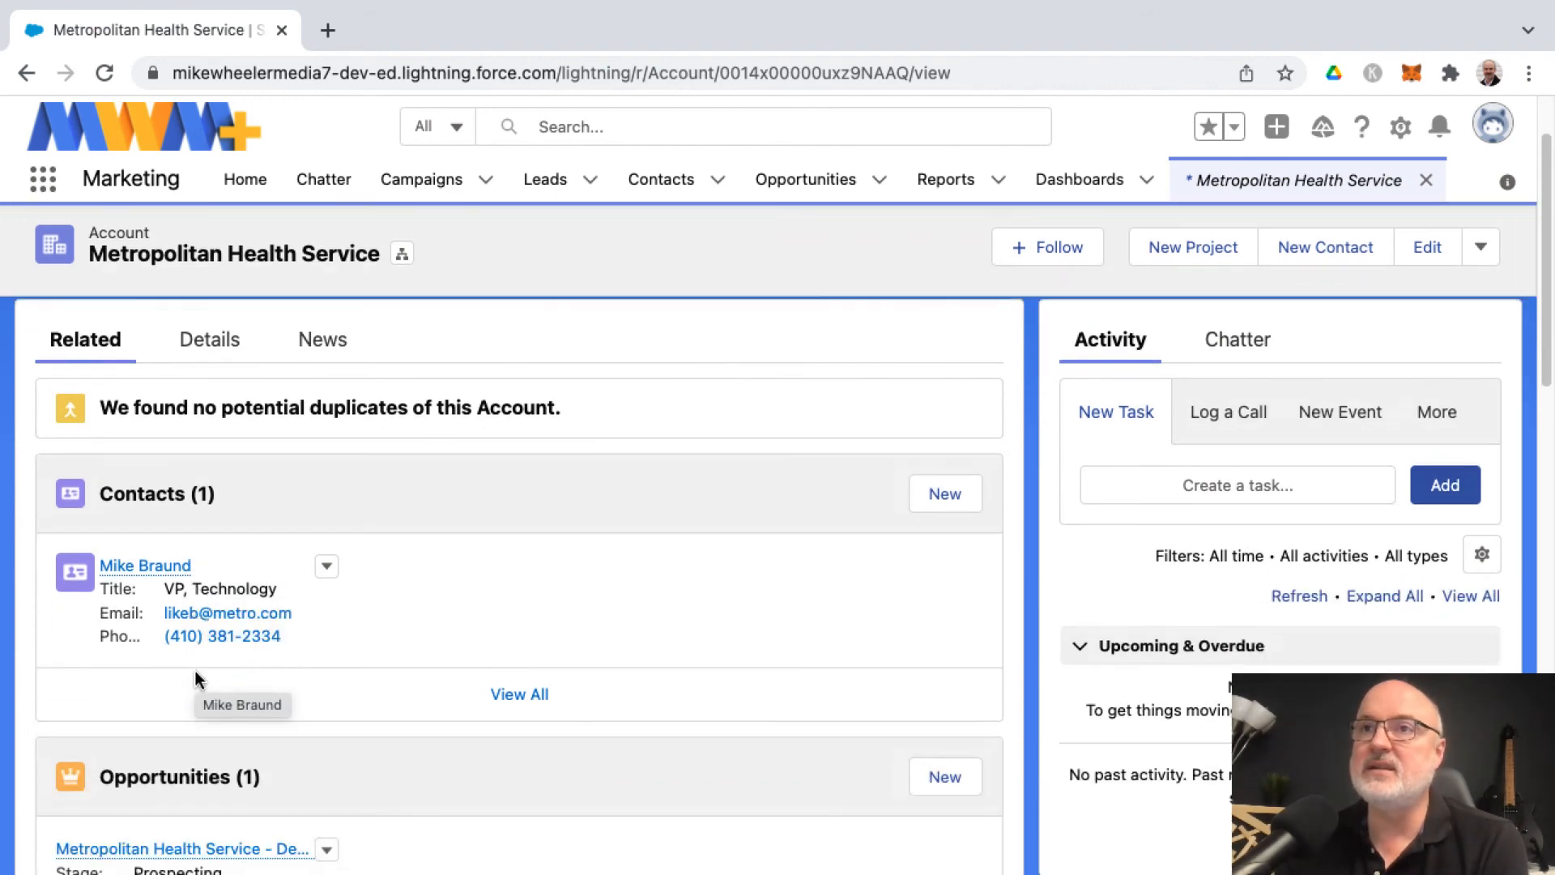
Open the Metropolitan Health Service - Deal A opportunity from the account's Opportunities list.
scroll("down", 3)
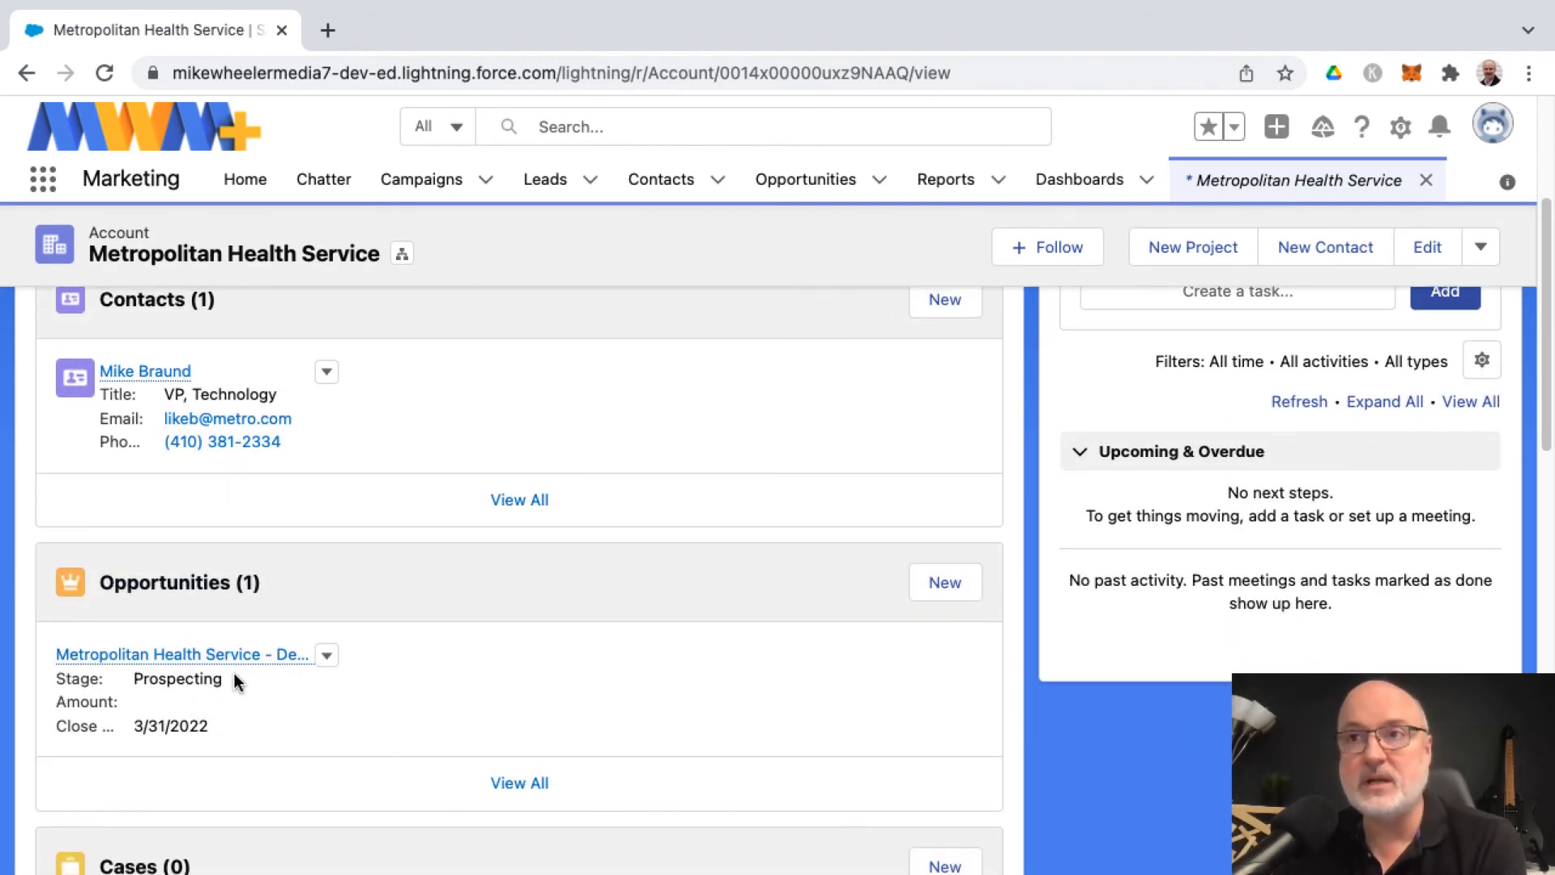
left_click(182, 653)
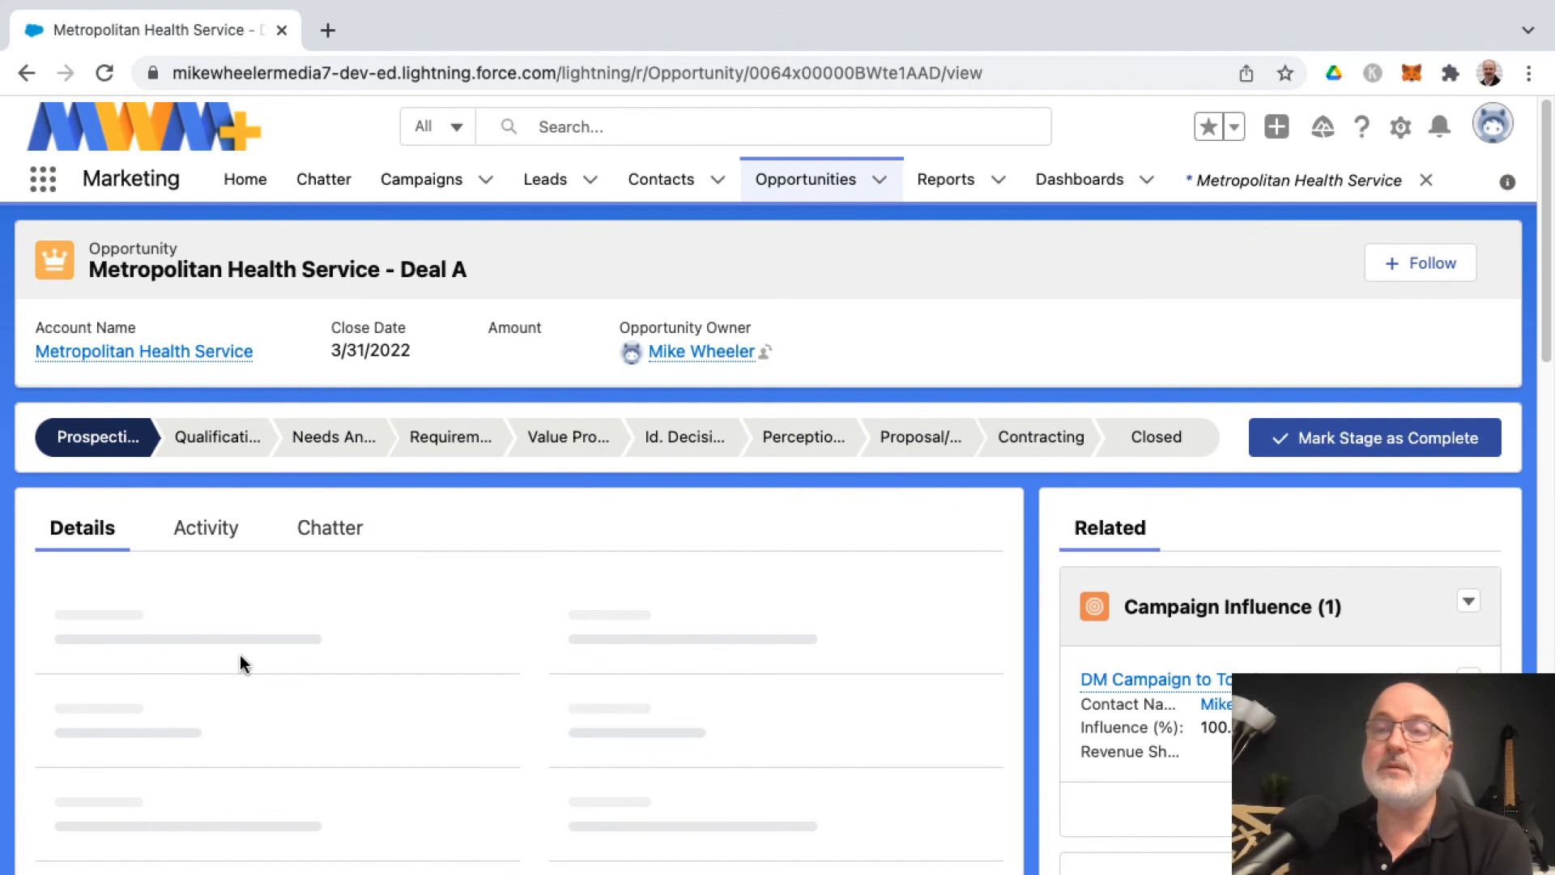